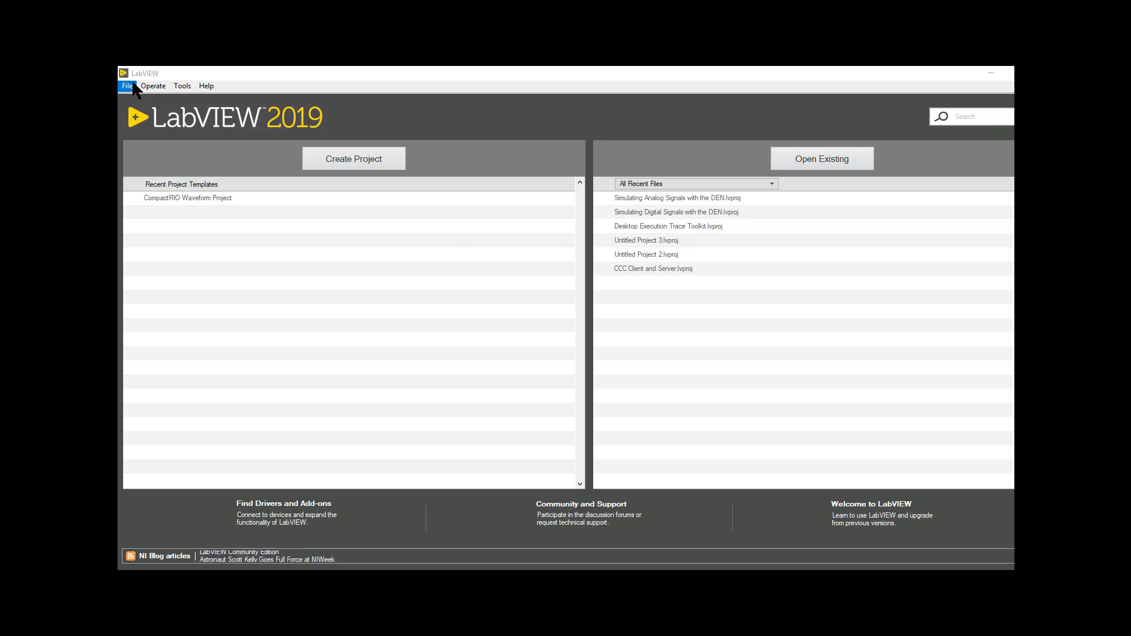
Create a new blank VI from the File menu so its empty block diagram appears.
{"action": "left_click", "coordinate": [127, 86]}
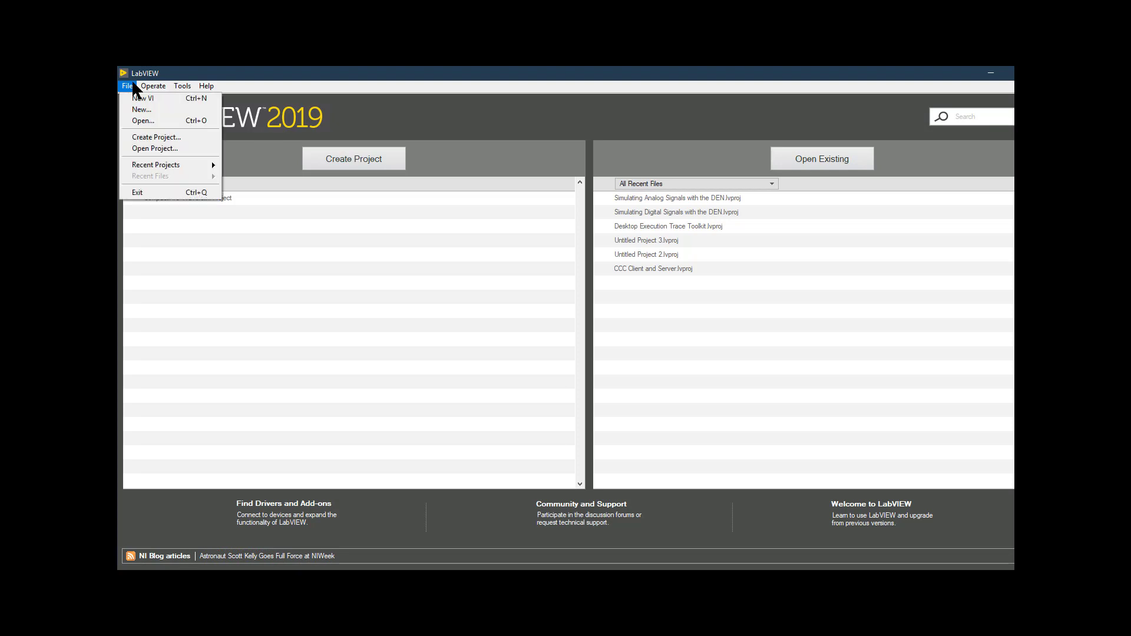
{"action": "mouse_move", "coordinate": [144, 97]}
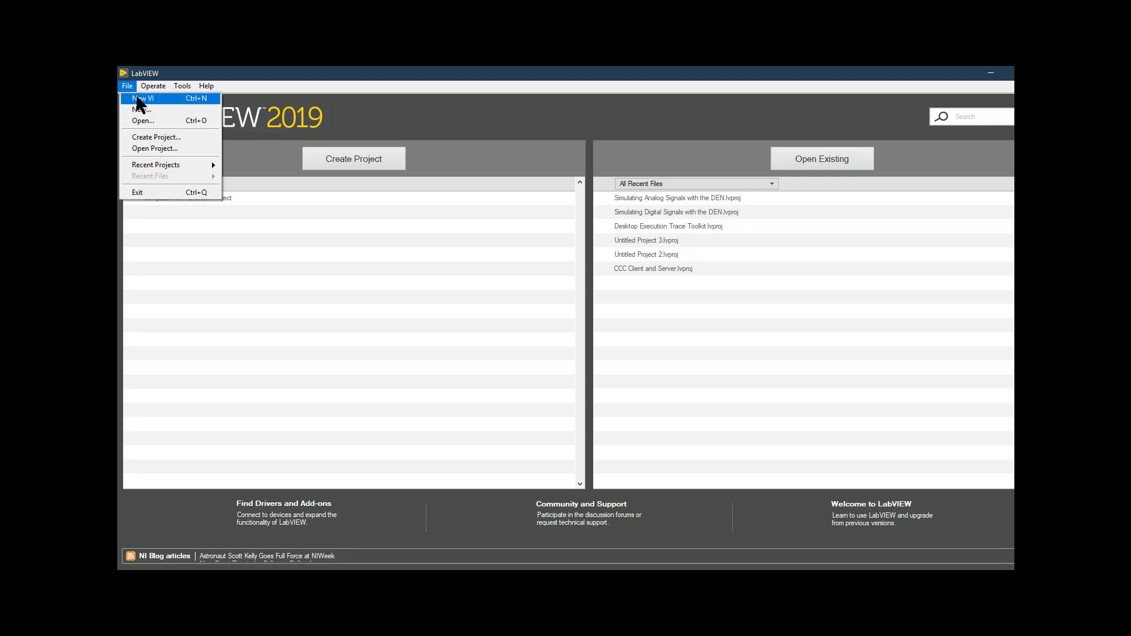
{"action": "left_click", "coordinate": [143, 98]}
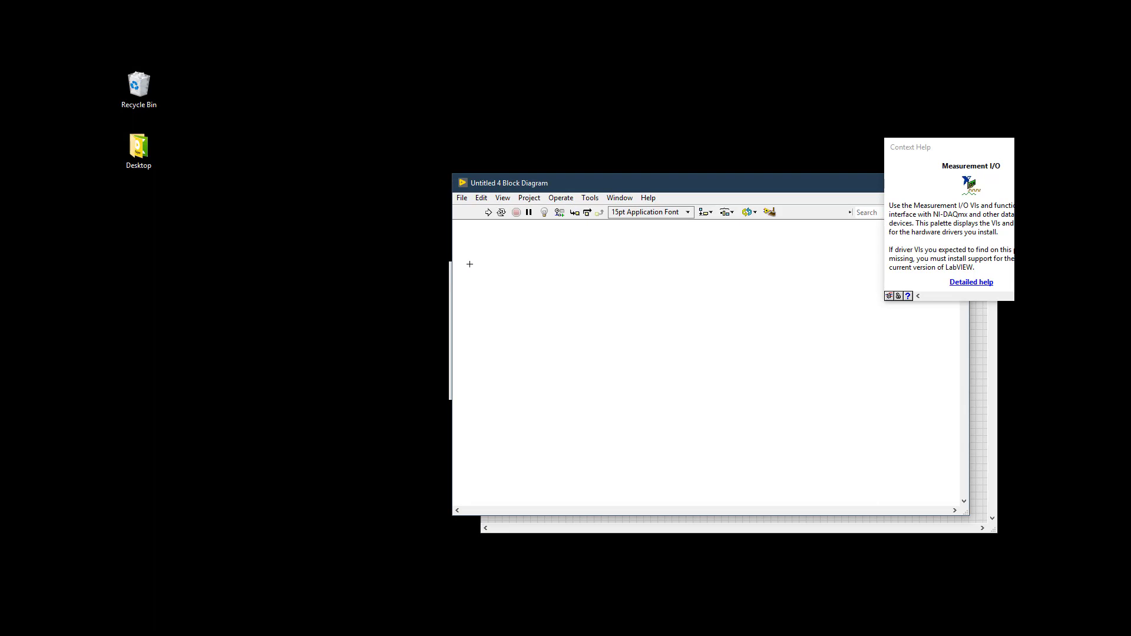
{"action": "mouse_move", "coordinate": [602, 243]}
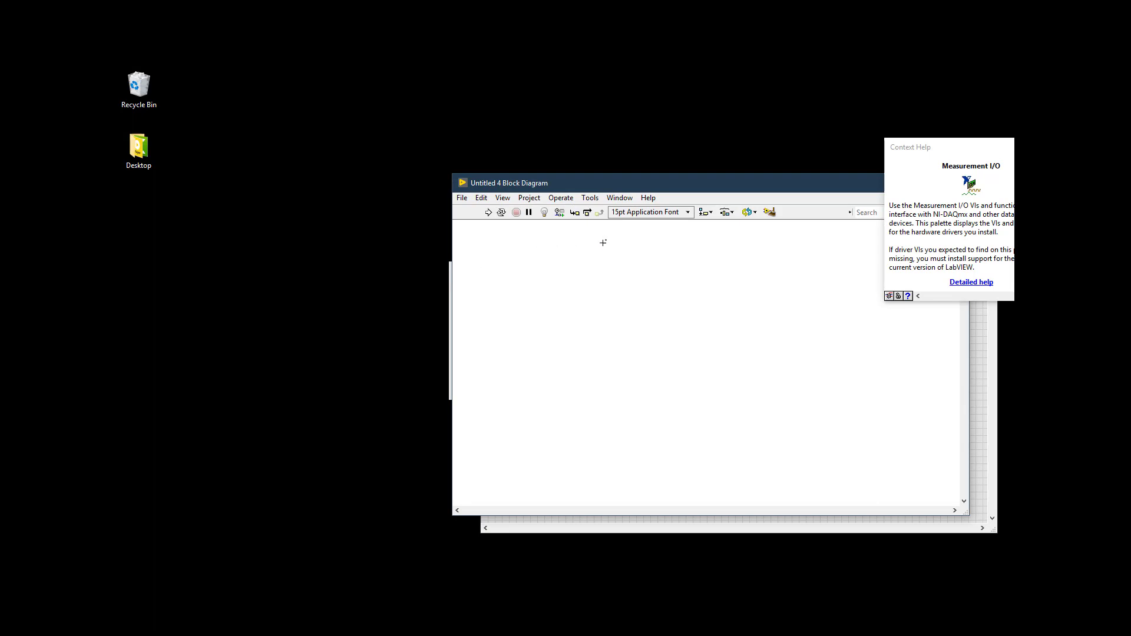
{"action": "mouse_move", "coordinate": [626, 243]}
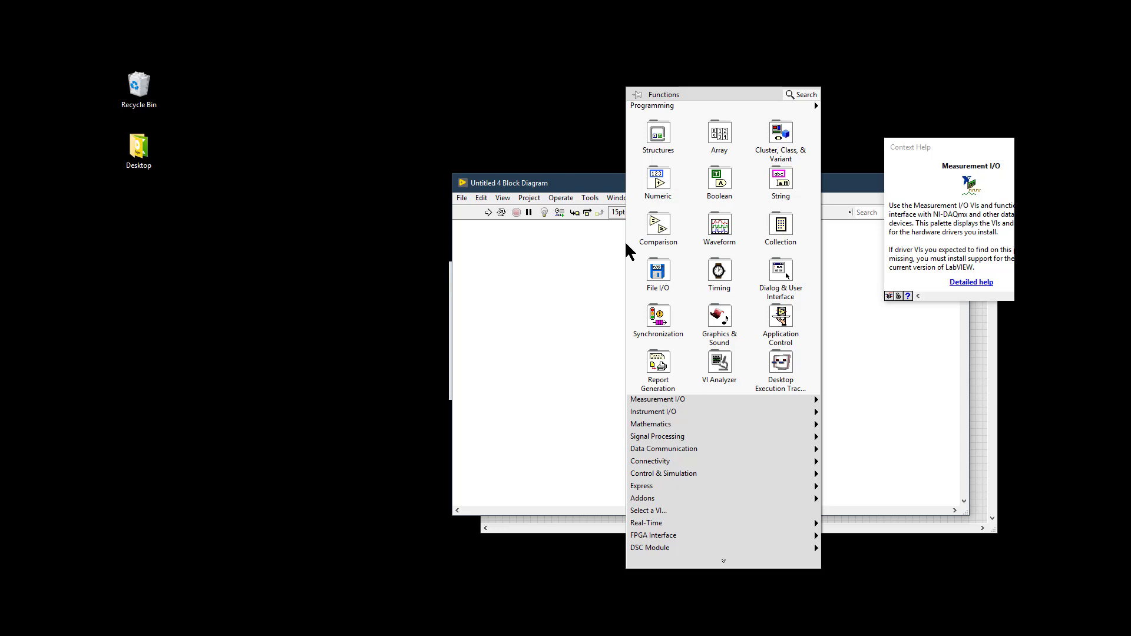
Pin the Functions palette with its thumbtack so it stays open as a window.
{"action": "left_click", "coordinate": [635, 95]}
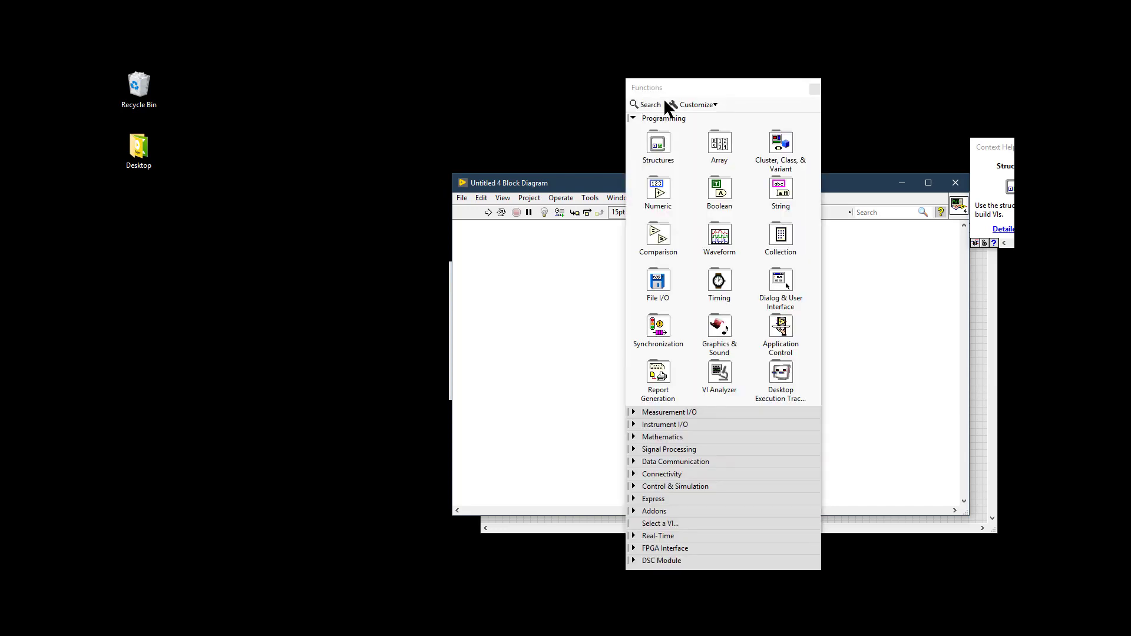
{"action": "mouse_move", "coordinate": [695, 112]}
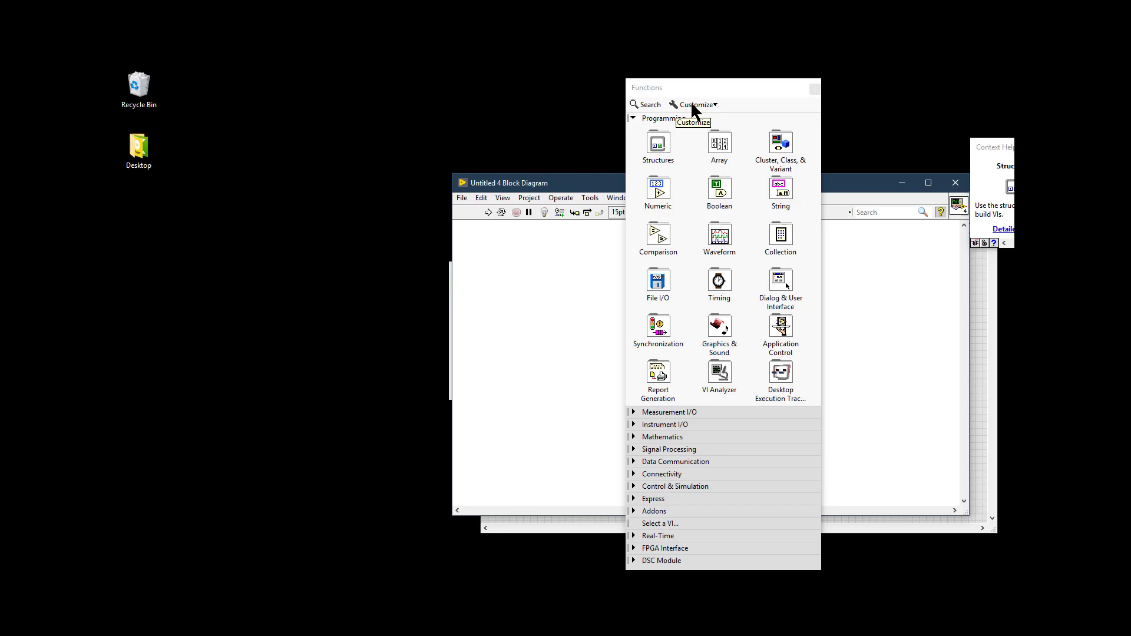
Set the palette to Category (Standard) view via Customize > View This Palette As.
{"action": "left_click", "coordinate": [697, 104]}
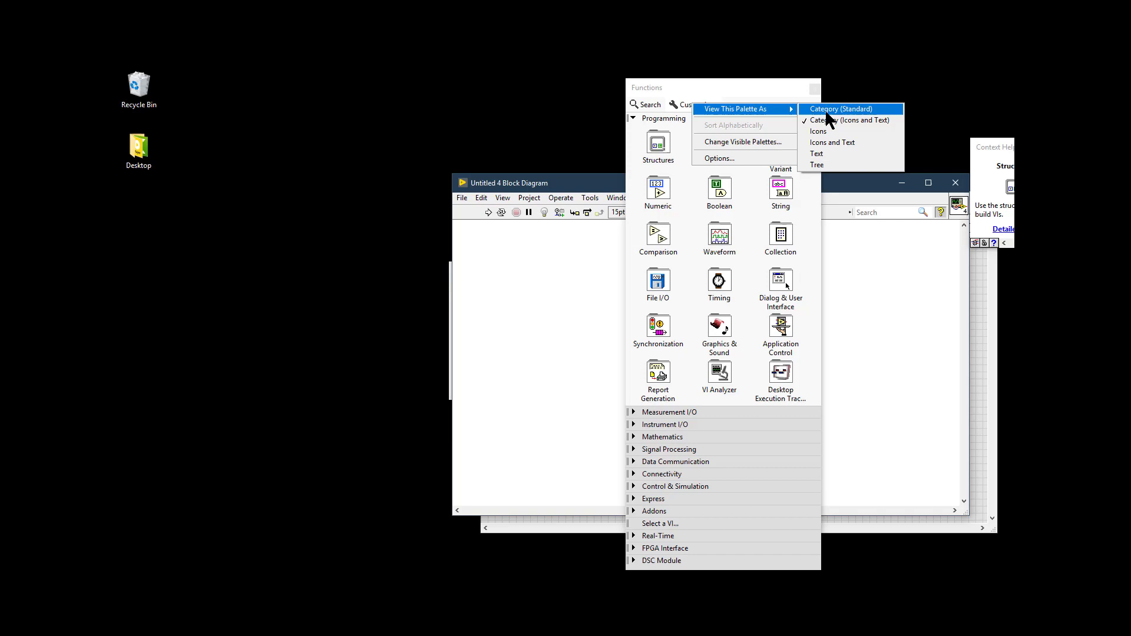
{"action": "left_click", "coordinate": [818, 131]}
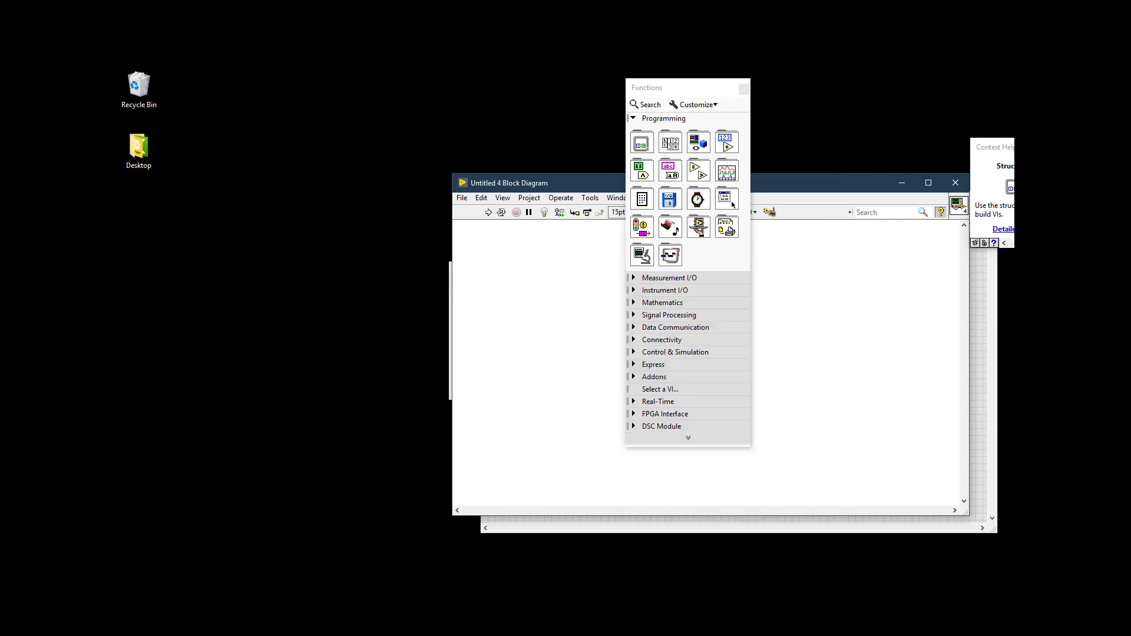
{"action": "mouse_move", "coordinate": [704, 108]}
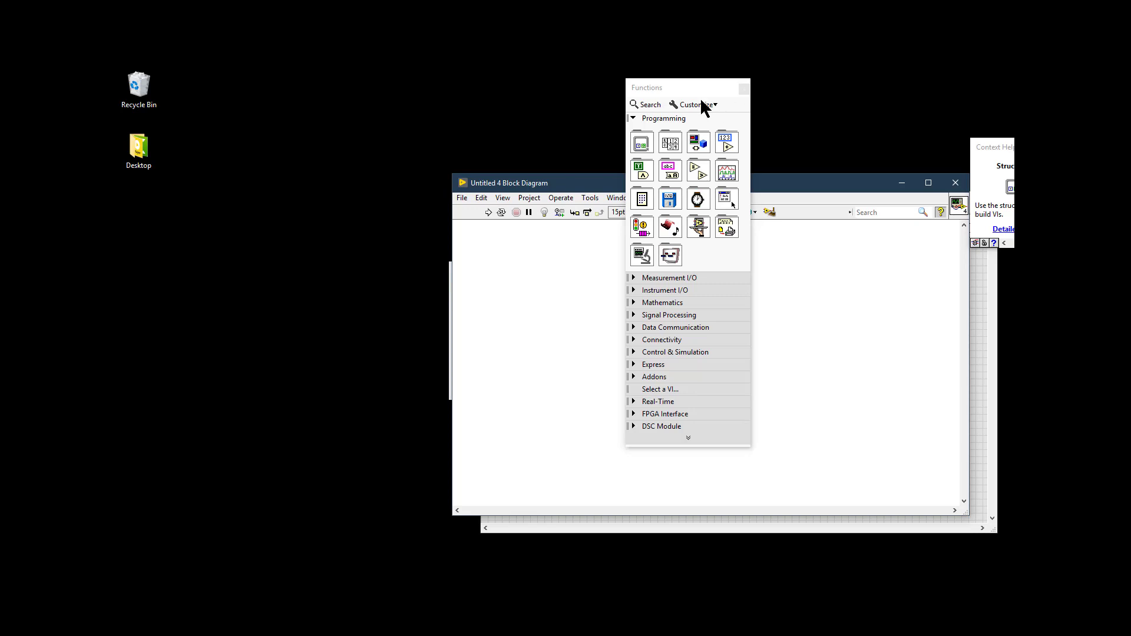
{"action": "left_click", "coordinate": [695, 104]}
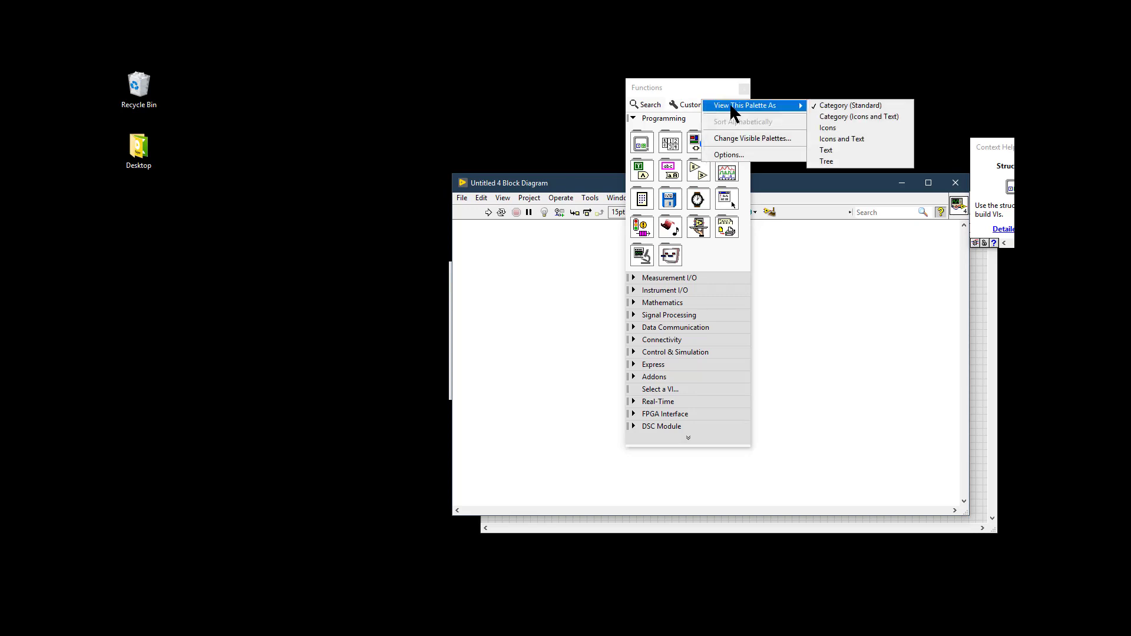
{"action": "mouse_move", "coordinate": [858, 117]}
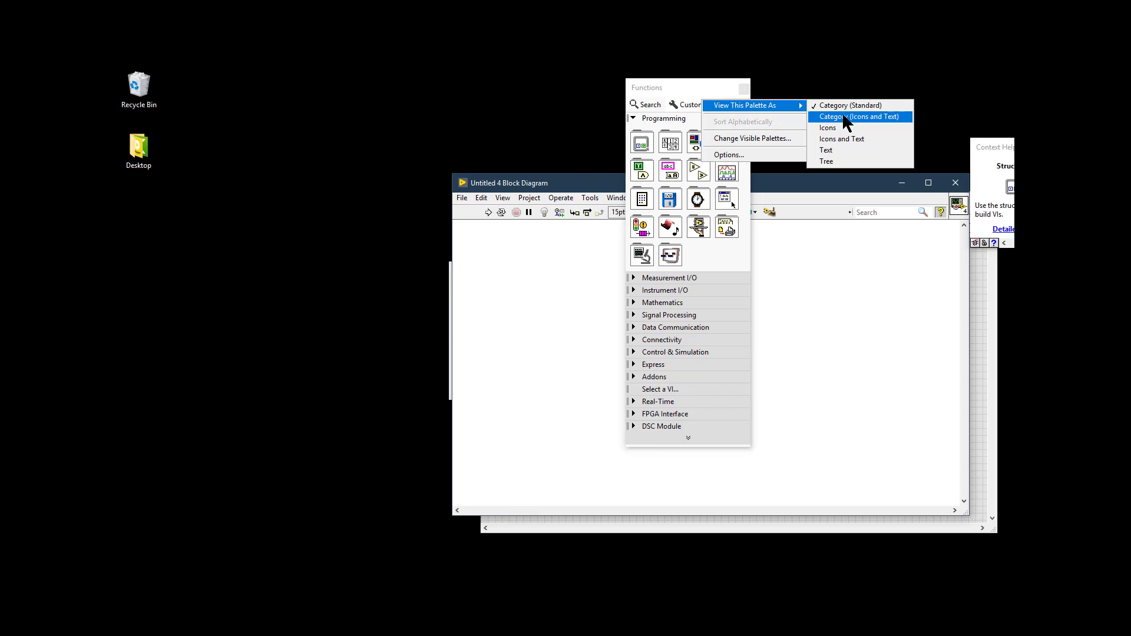
Try Category (Icons and Text), then set the palette to the plain Icons view.
{"action": "left_click", "coordinate": [858, 117]}
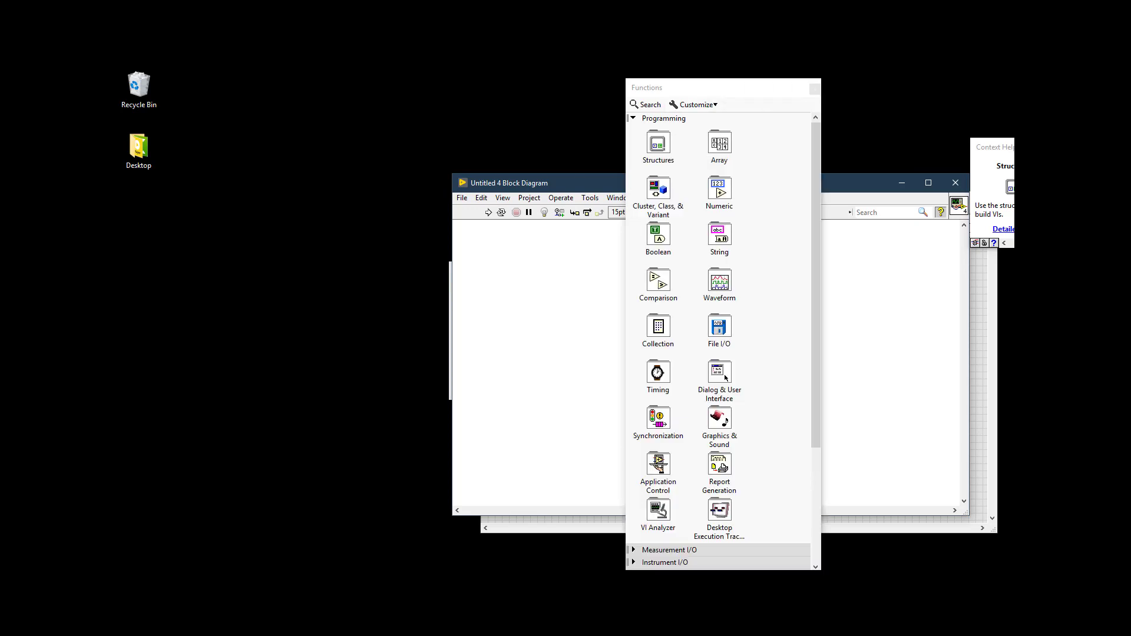
{"action": "mouse_move", "coordinate": [667, 149]}
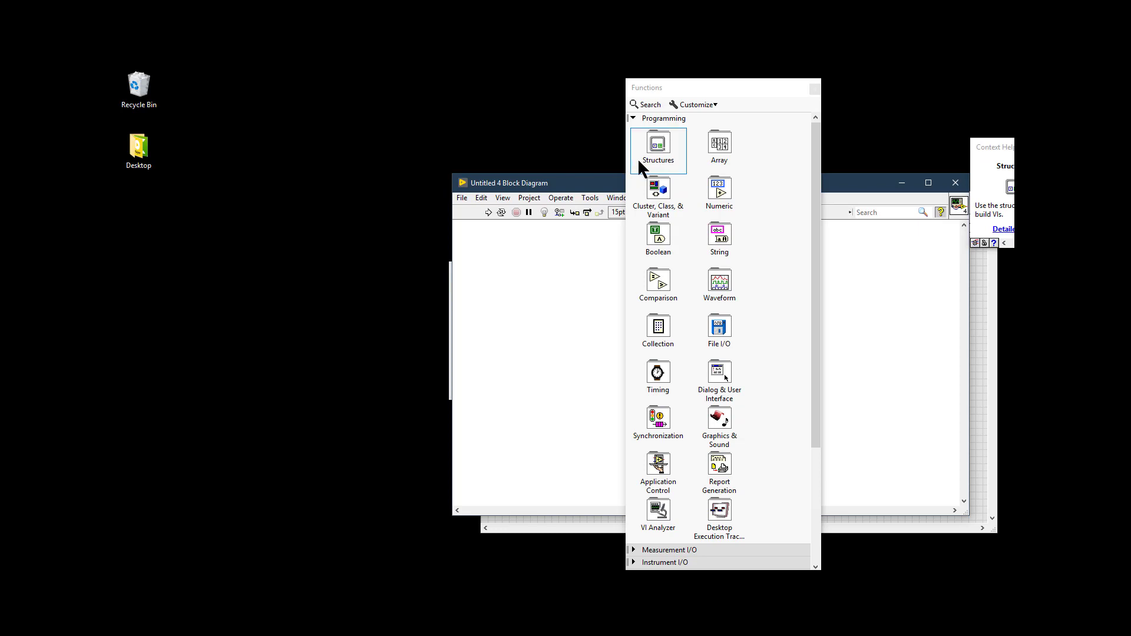
{"action": "mouse_move", "coordinate": [676, 172]}
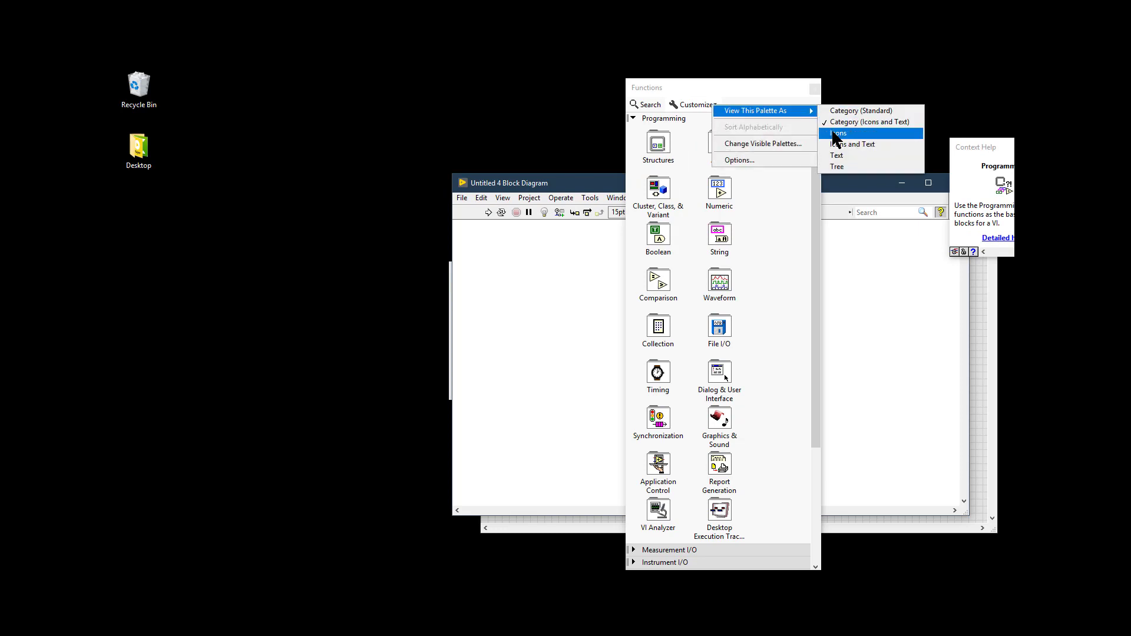
{"action": "left_click", "coordinate": [838, 133]}
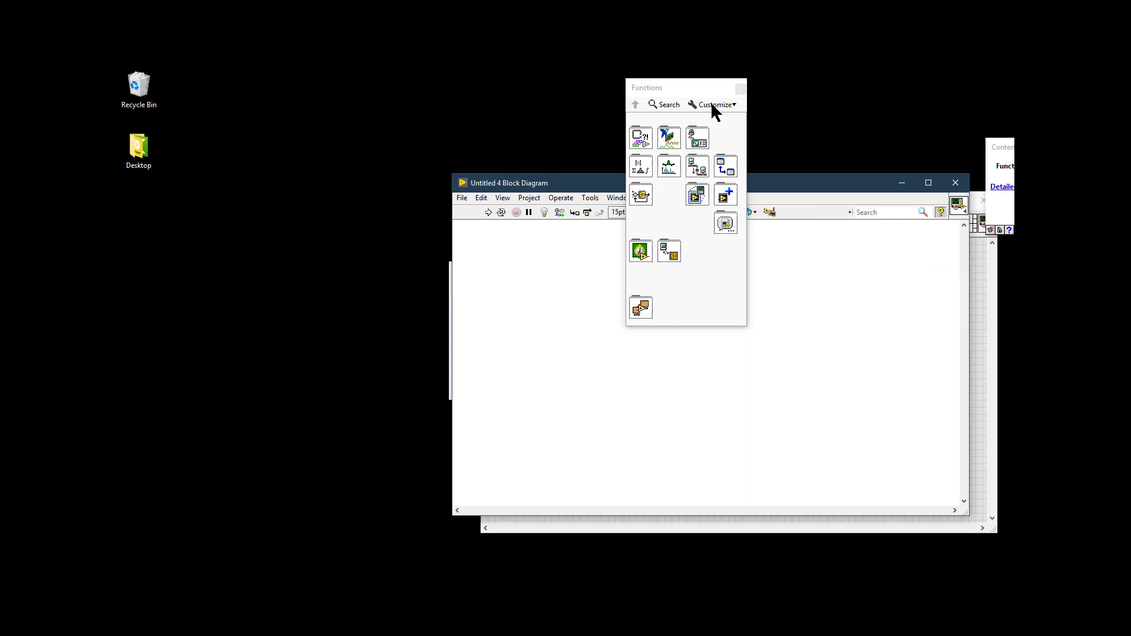
Try Icons and Text, then set the palette to the Text list view.
{"action": "left_click", "coordinate": [715, 104]}
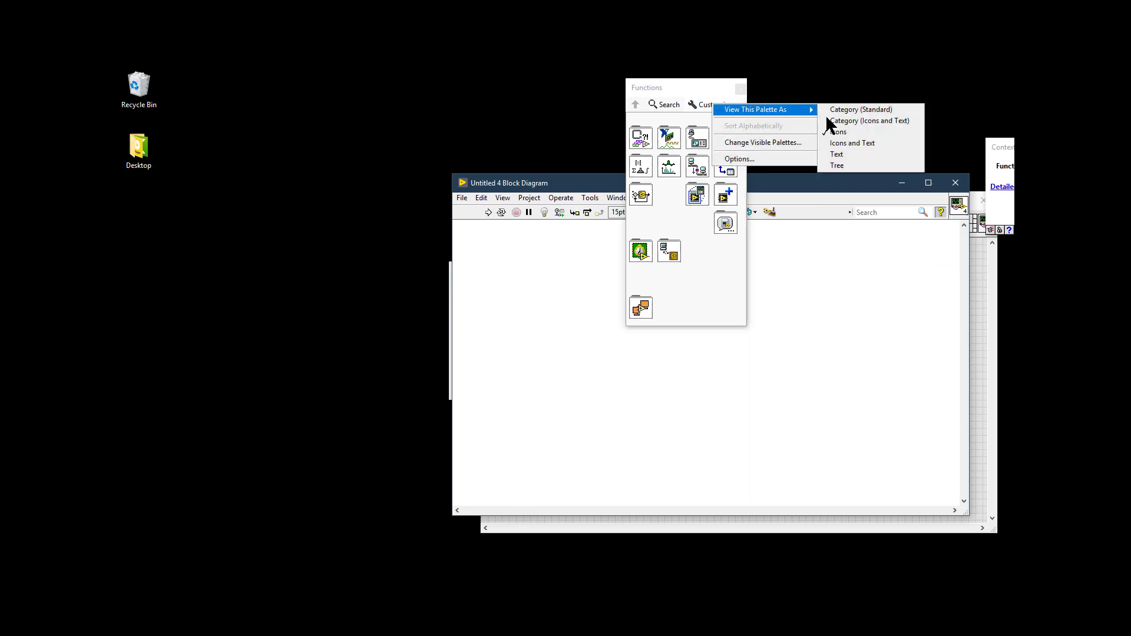
{"action": "left_click", "coordinate": [868, 120]}
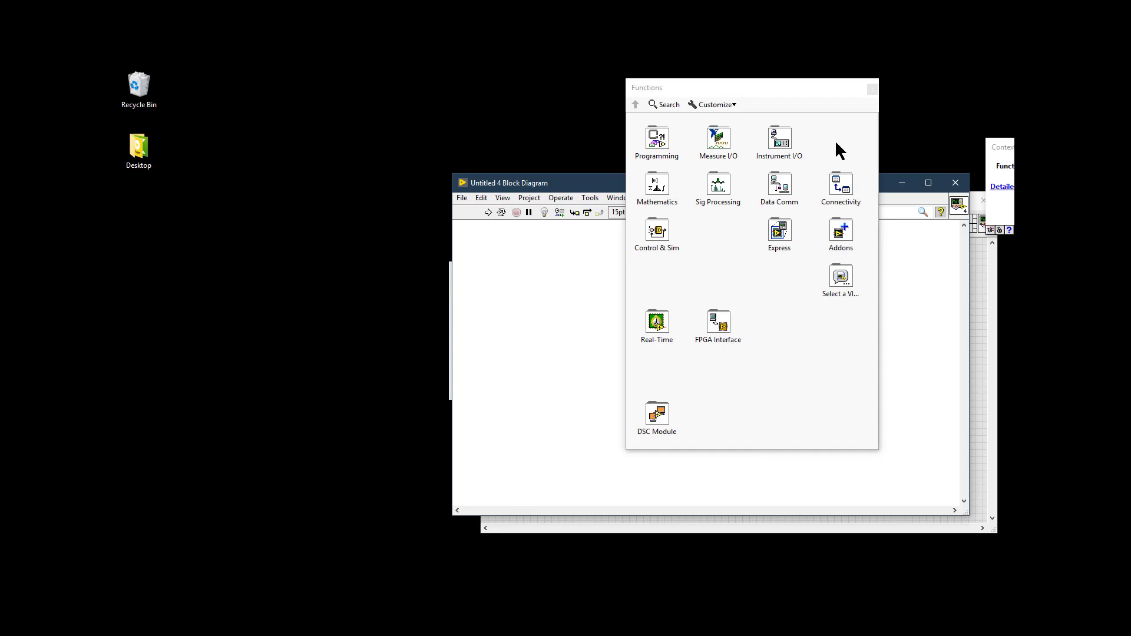
{"action": "left_click", "coordinate": [714, 105]}
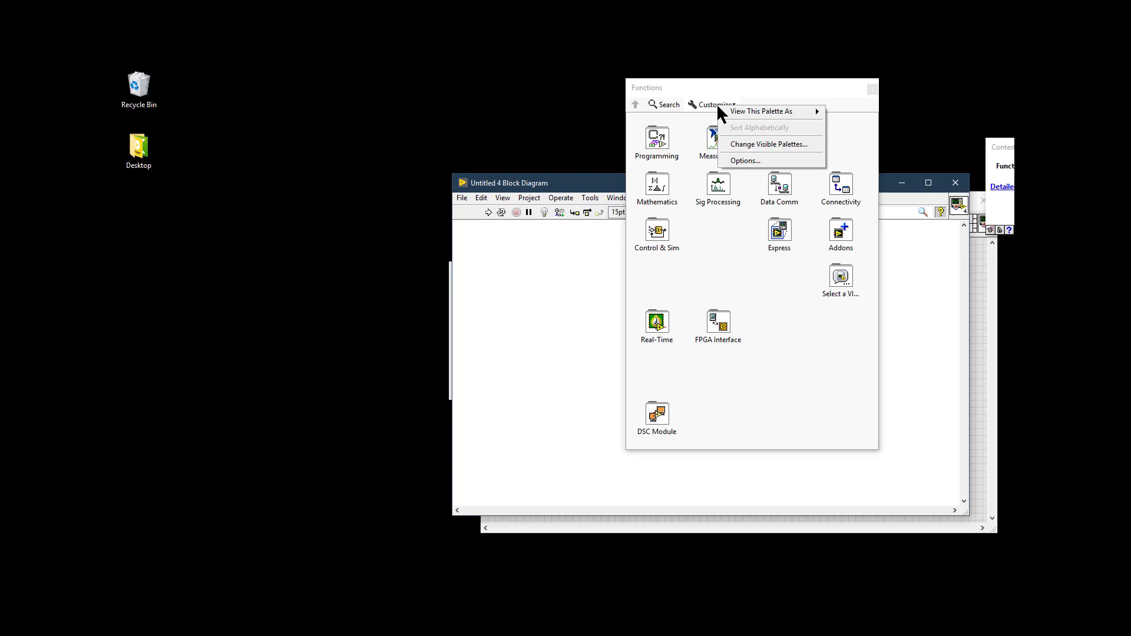
{"action": "mouse_move", "coordinate": [761, 111]}
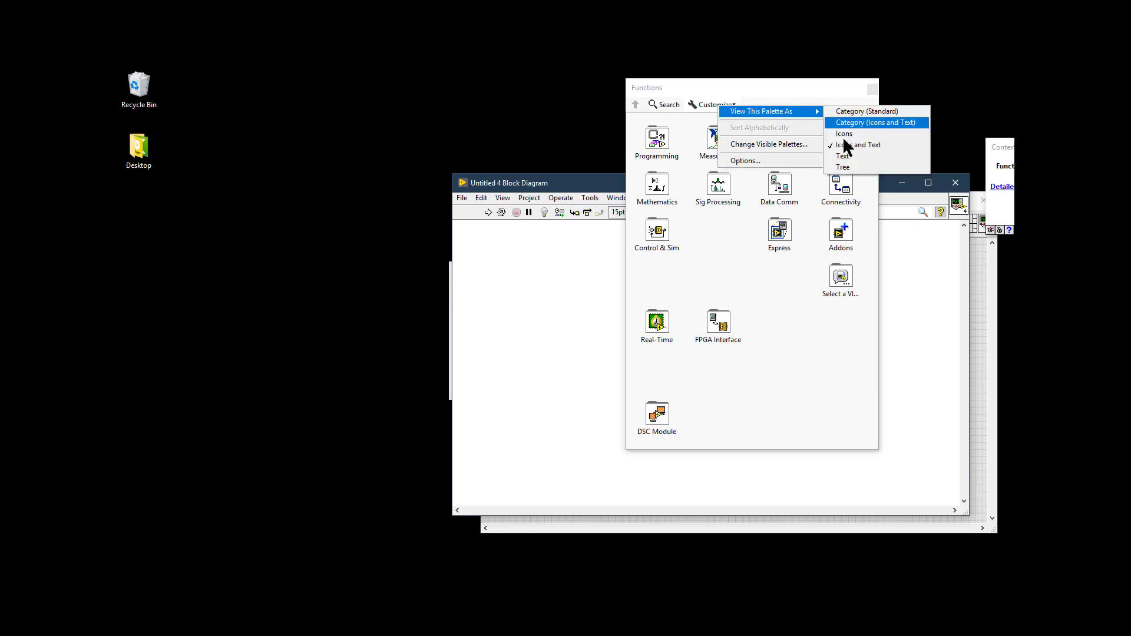
{"action": "mouse_move", "coordinate": [842, 155]}
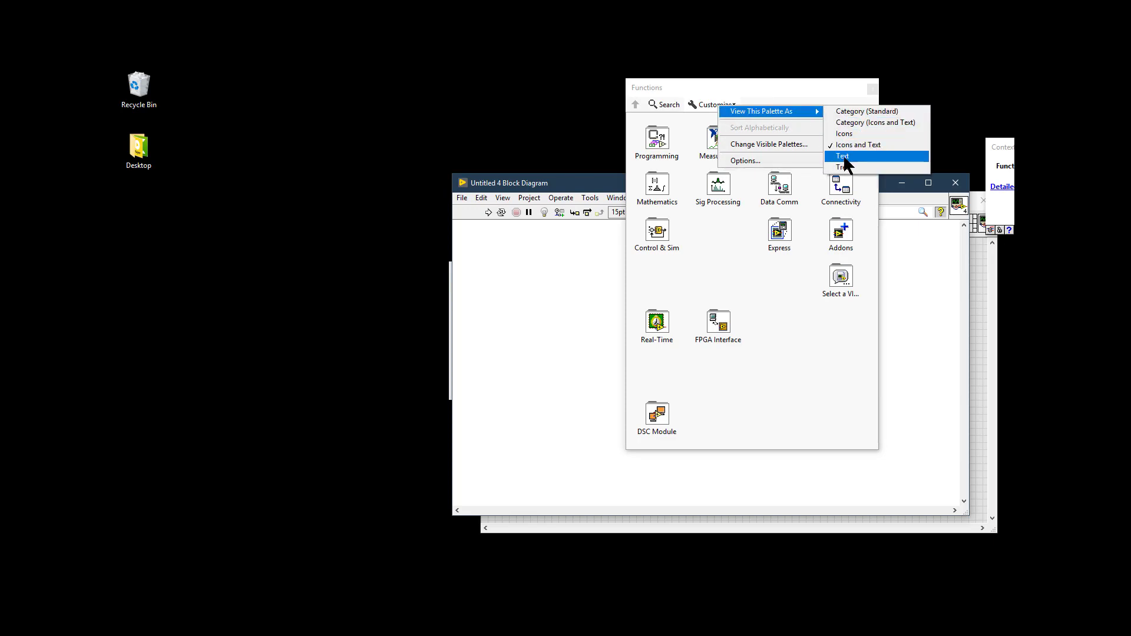
{"action": "left_click", "coordinate": [841, 155]}
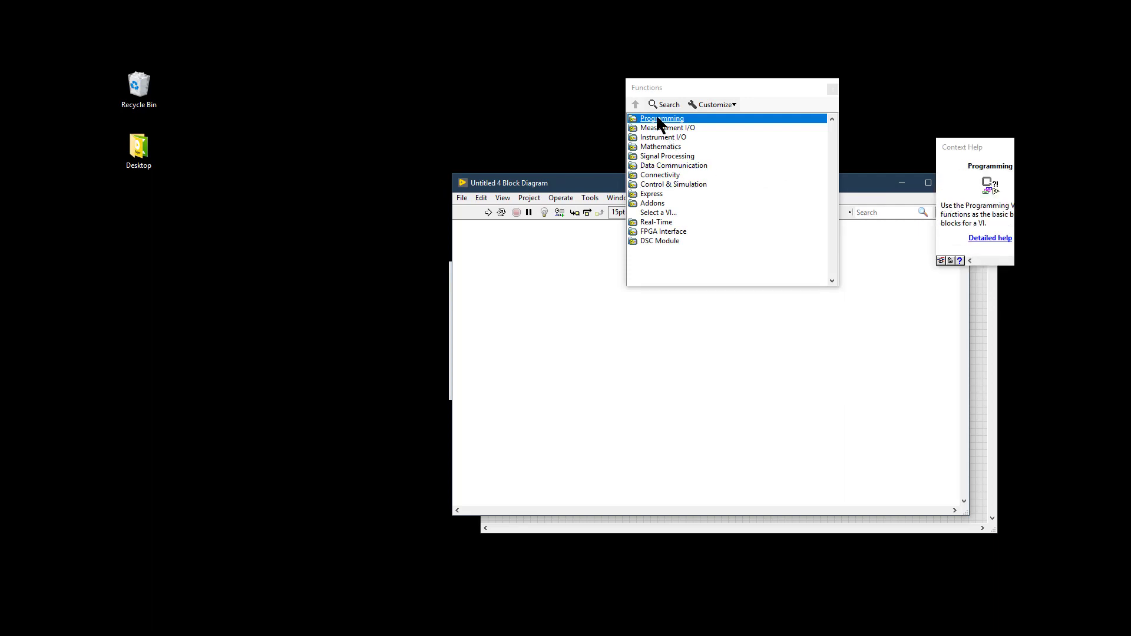
Enter the Programming subpalette and reach its display options to choose Tree view.
{"action": "left_click", "coordinate": [661, 118]}
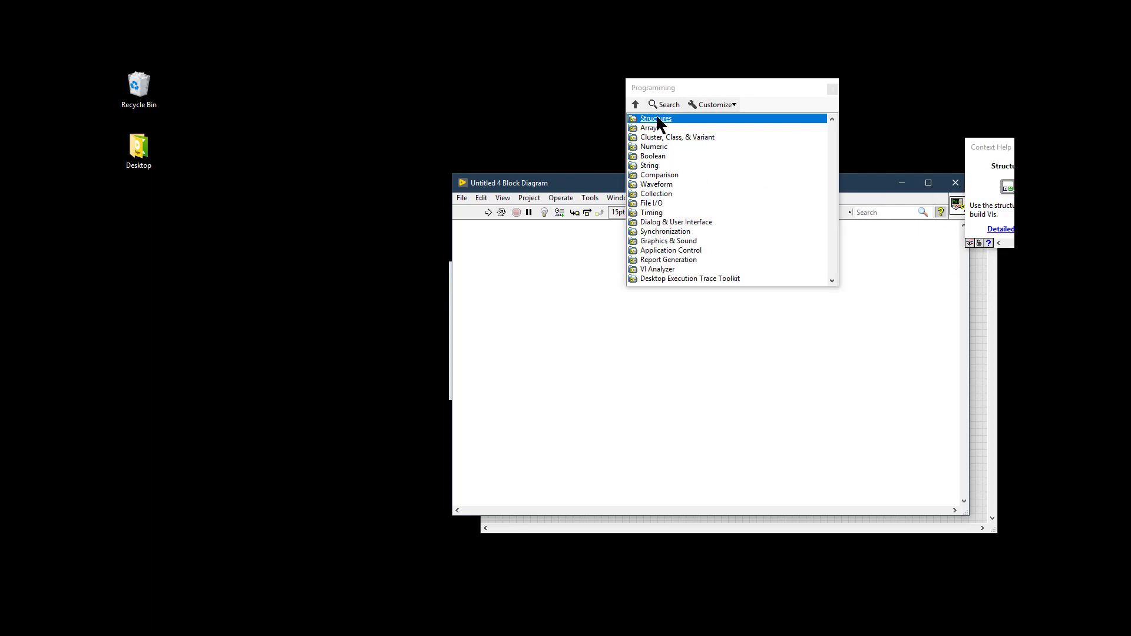
{"action": "mouse_move", "coordinate": [705, 115]}
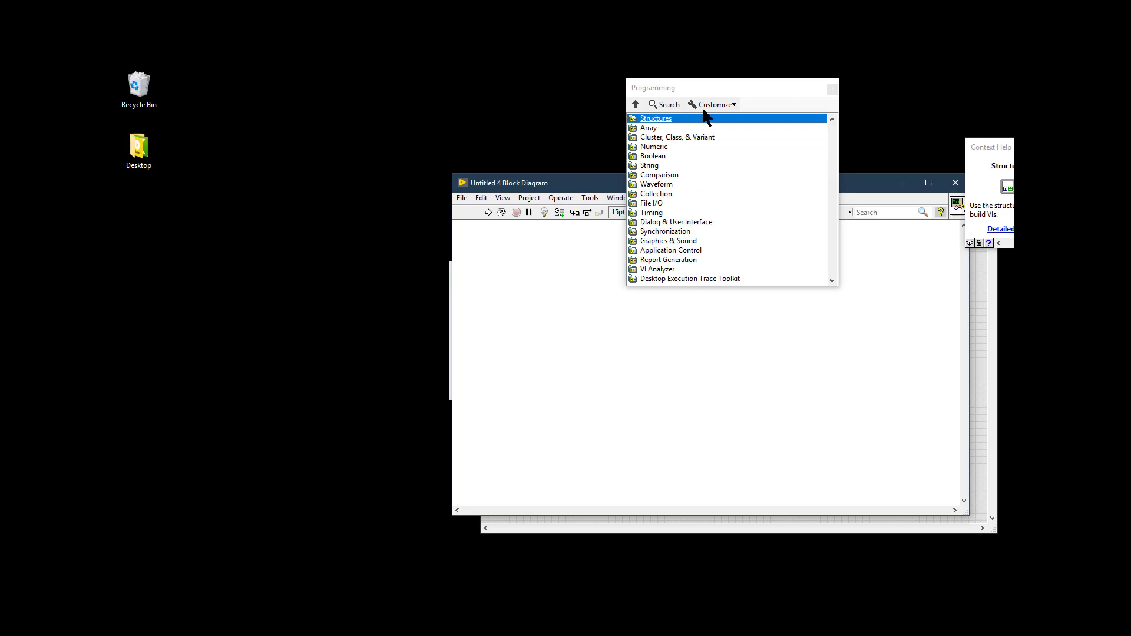
{"action": "left_click", "coordinate": [715, 104]}
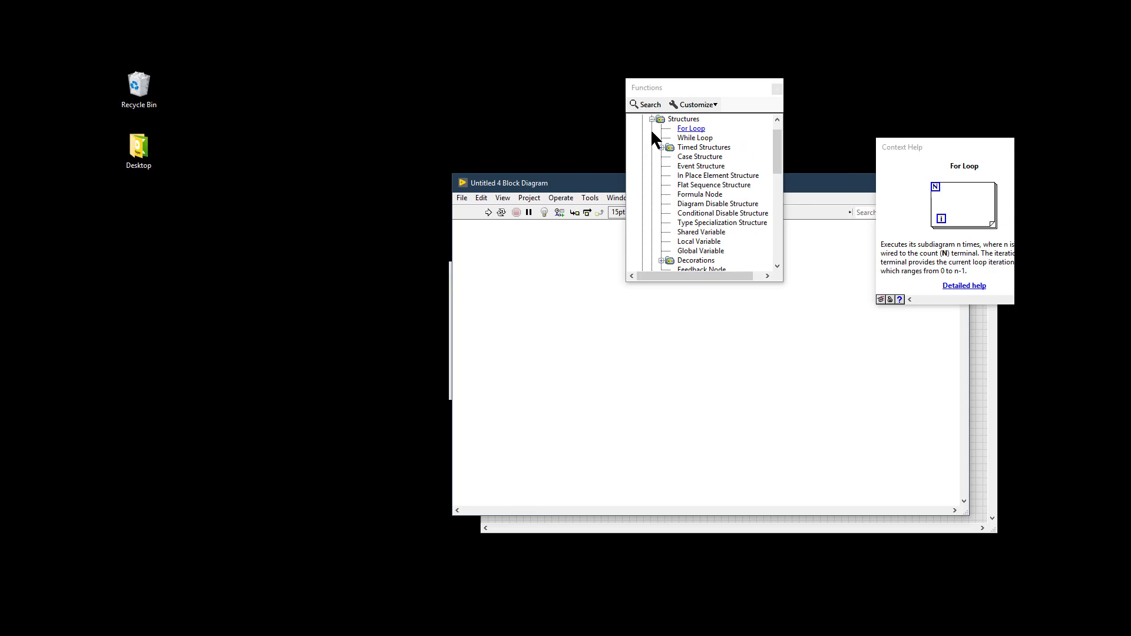
{"action": "mouse_move", "coordinate": [703, 147]}
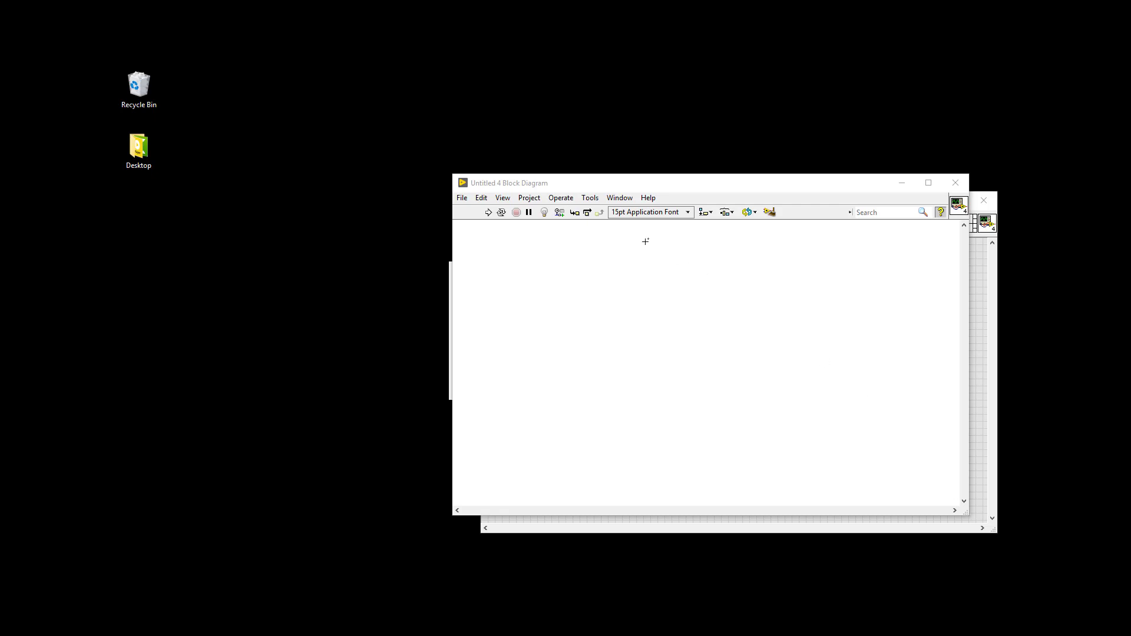
Reopen the Functions palette from the diagram and show its Customize menu.
{"action": "right_click", "coordinate": [644, 240]}
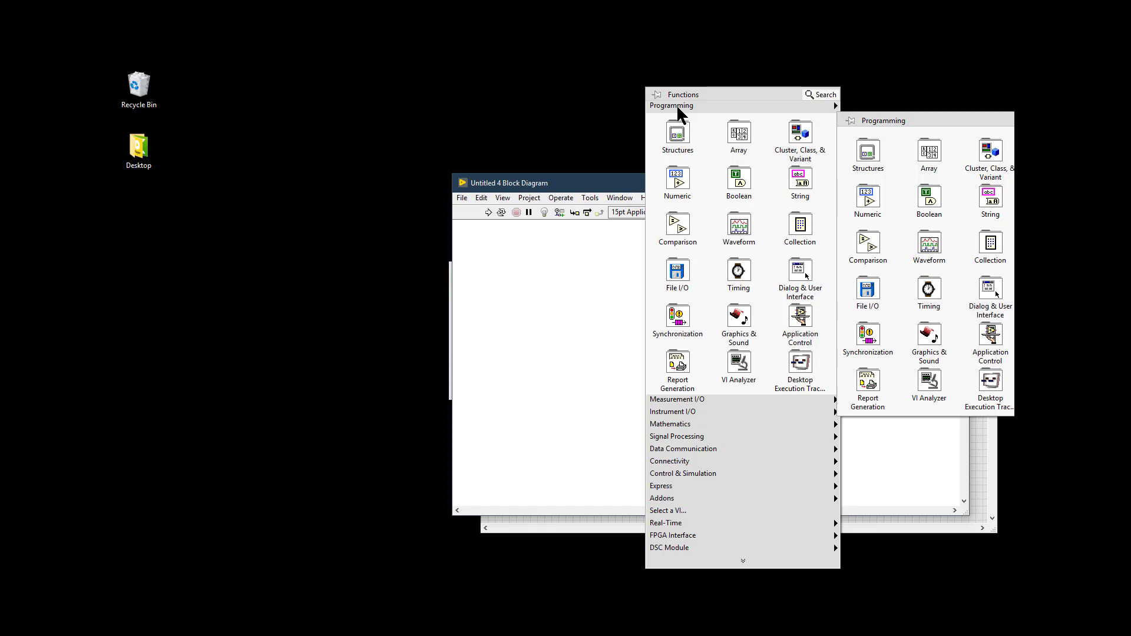
{"action": "mouse_move", "coordinate": [679, 157]}
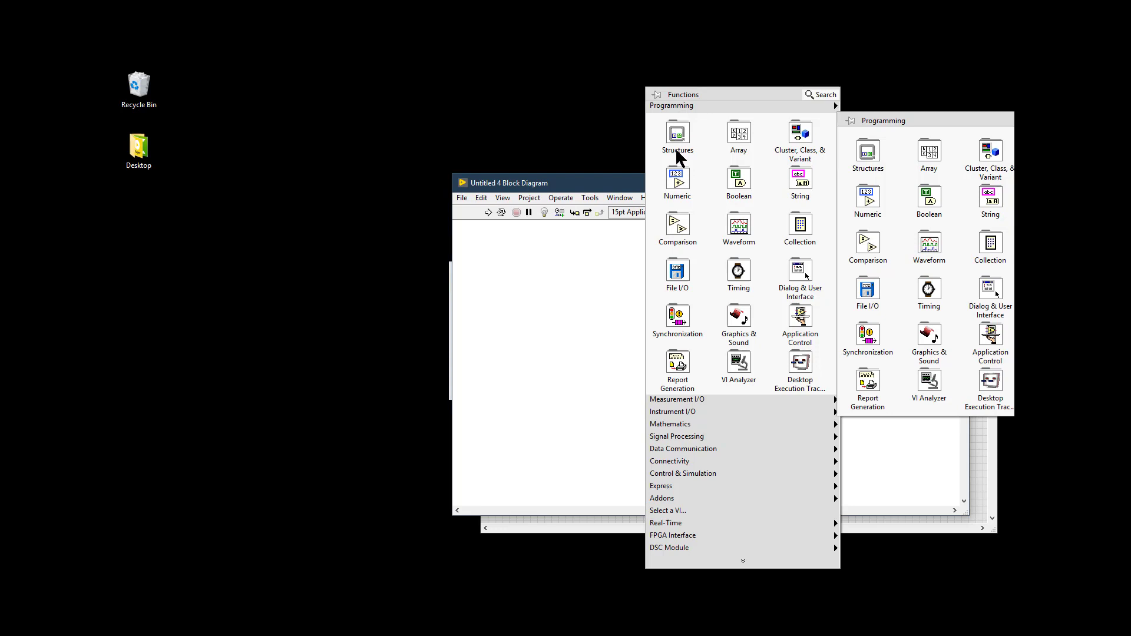
{"action": "left_click", "coordinate": [737, 137]}
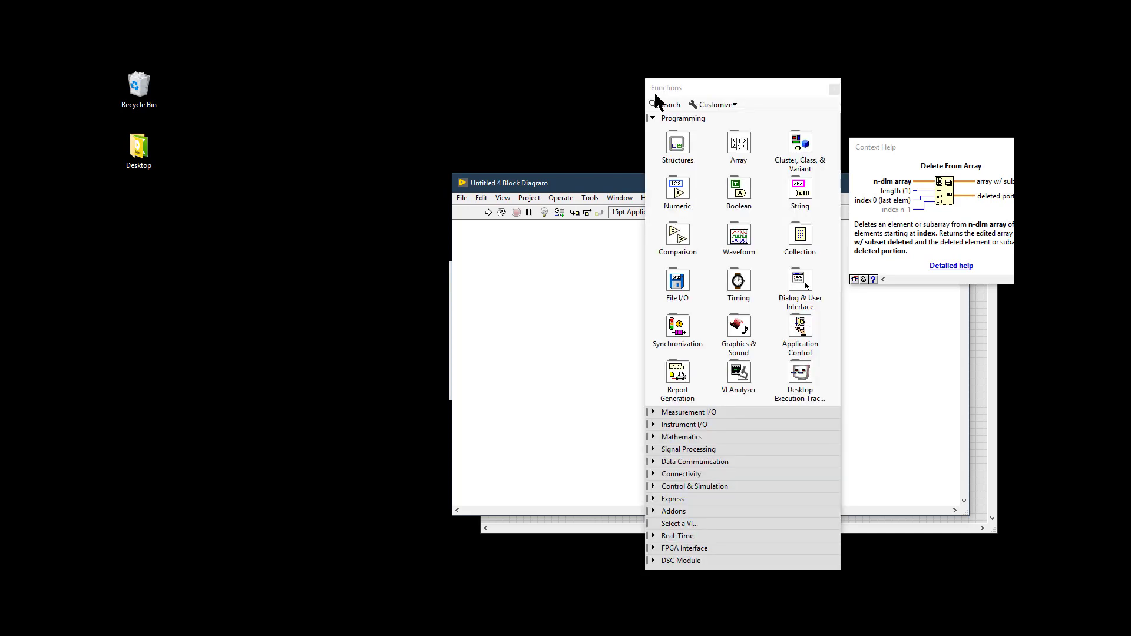
{"action": "mouse_move", "coordinate": [719, 106]}
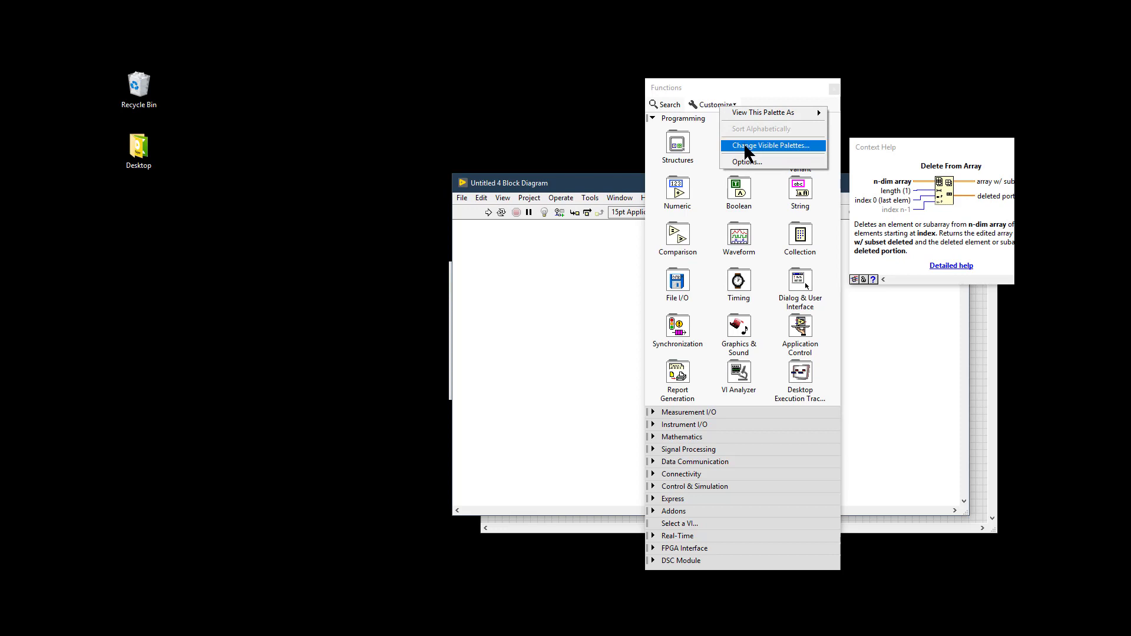
In Change Visible Palettes, uncheck Programming, Measurement I/O, Control & Simulation, Addons and the rest, leaving only Express.
{"action": "left_click", "coordinate": [771, 145]}
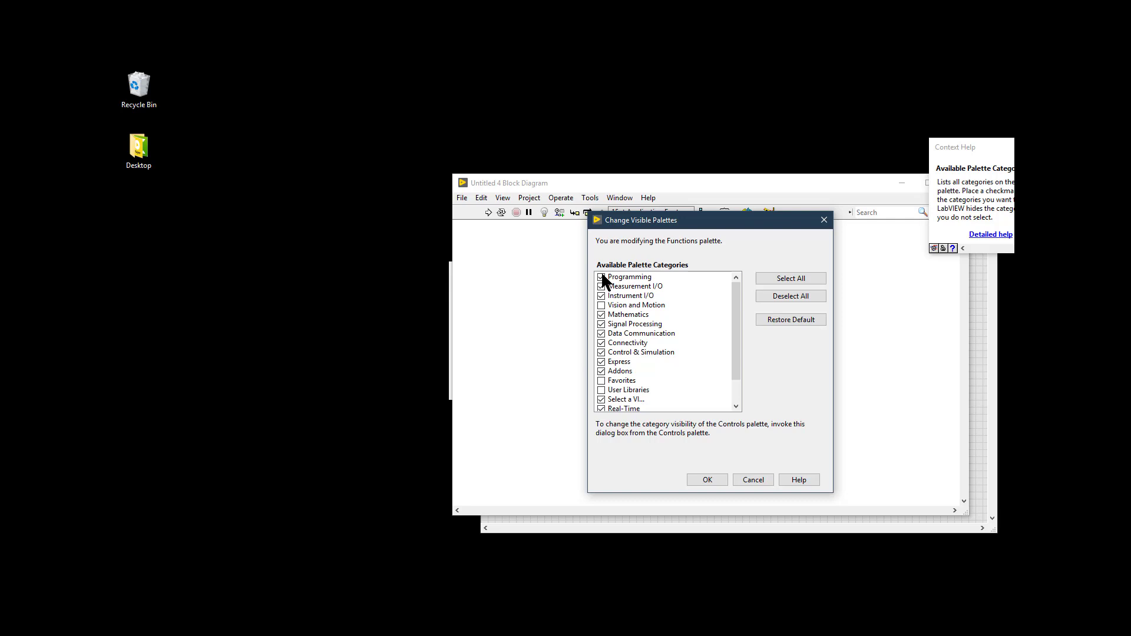
{"action": "left_click", "coordinate": [635, 285]}
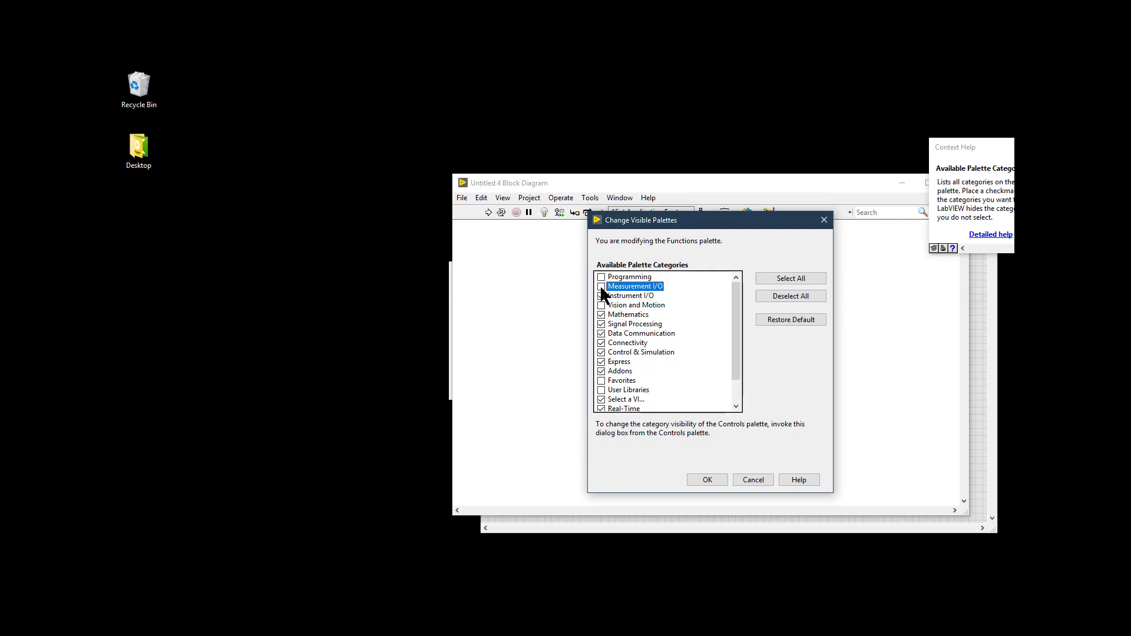
{"action": "left_click", "coordinate": [632, 295]}
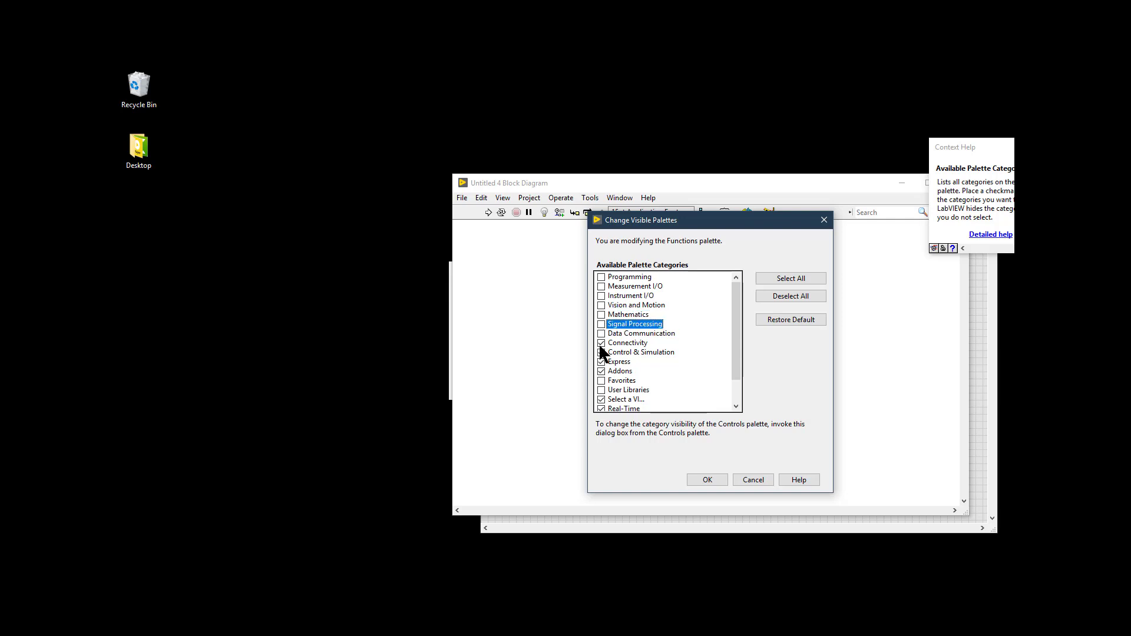
{"action": "left_click", "coordinate": [600, 343]}
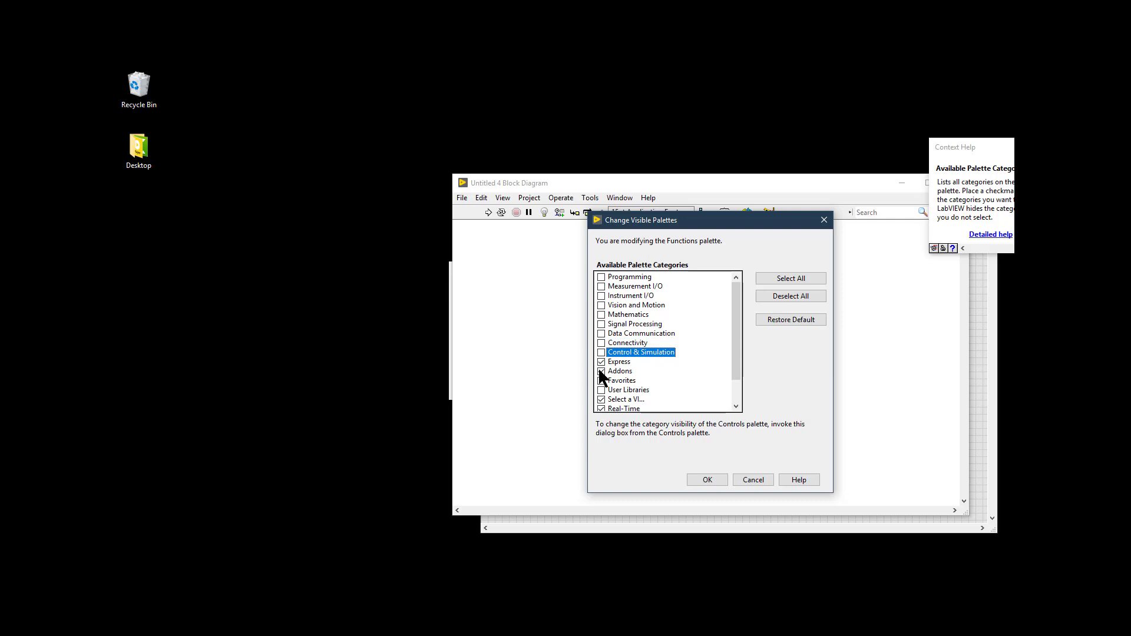
{"action": "left_click", "coordinate": [619, 371]}
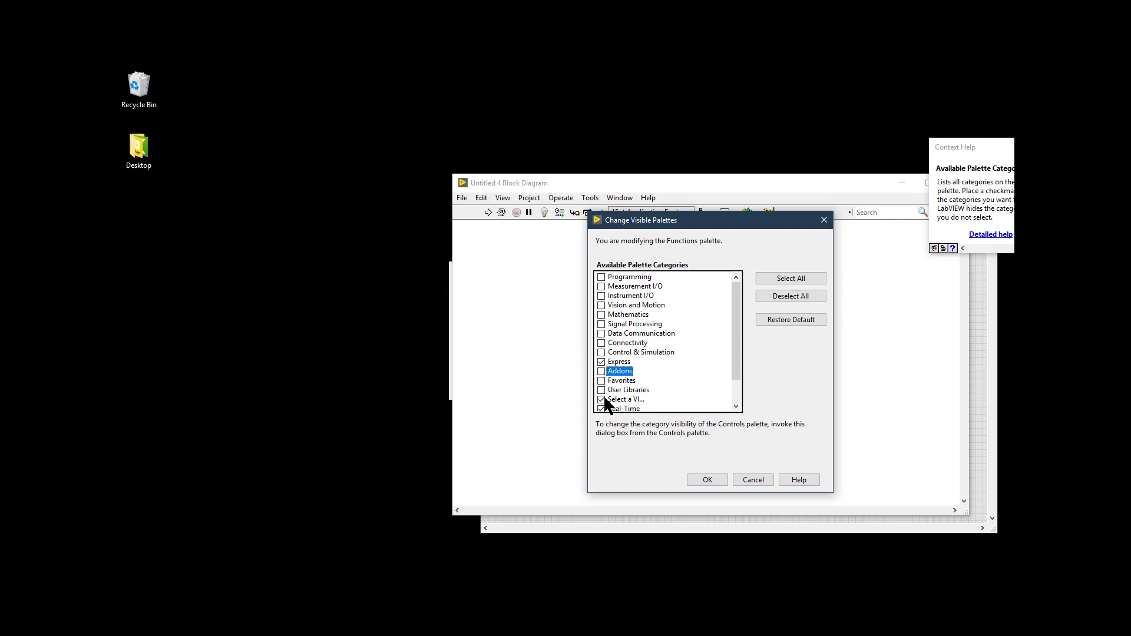
{"action": "left_click", "coordinate": [601, 409]}
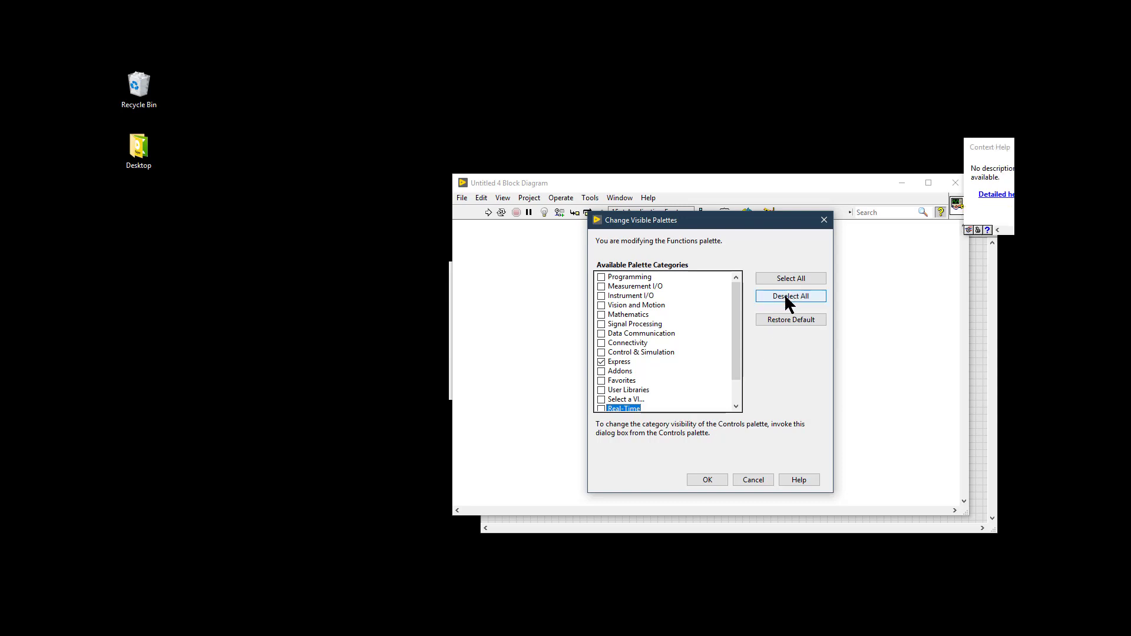
{"action": "mouse_move", "coordinate": [790, 296]}
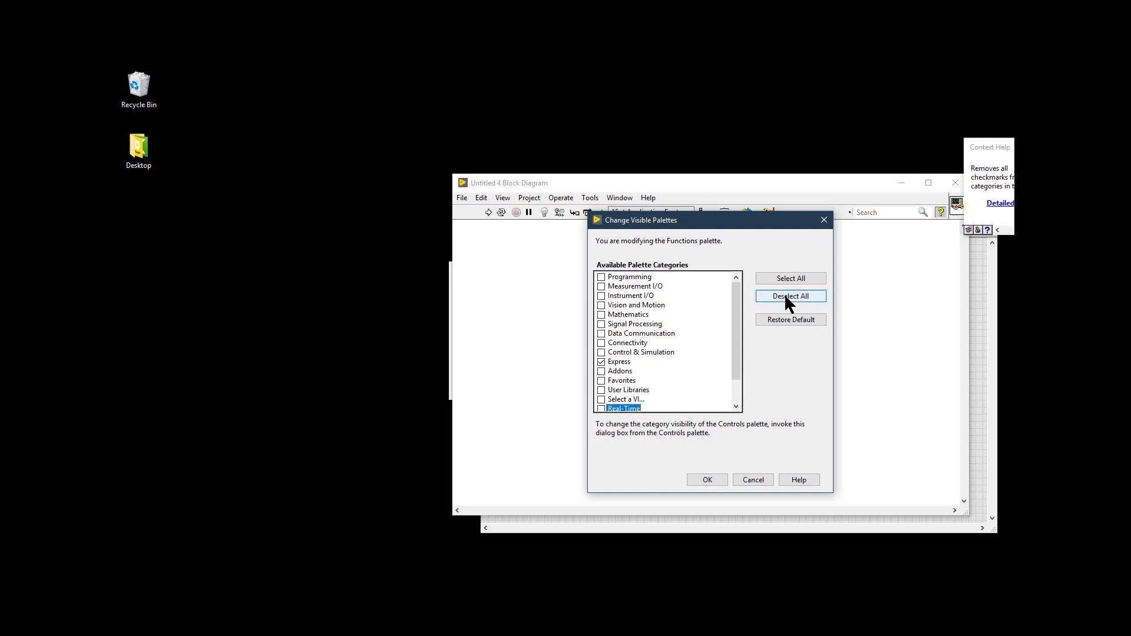
{"action": "mouse_move", "coordinate": [790, 320]}
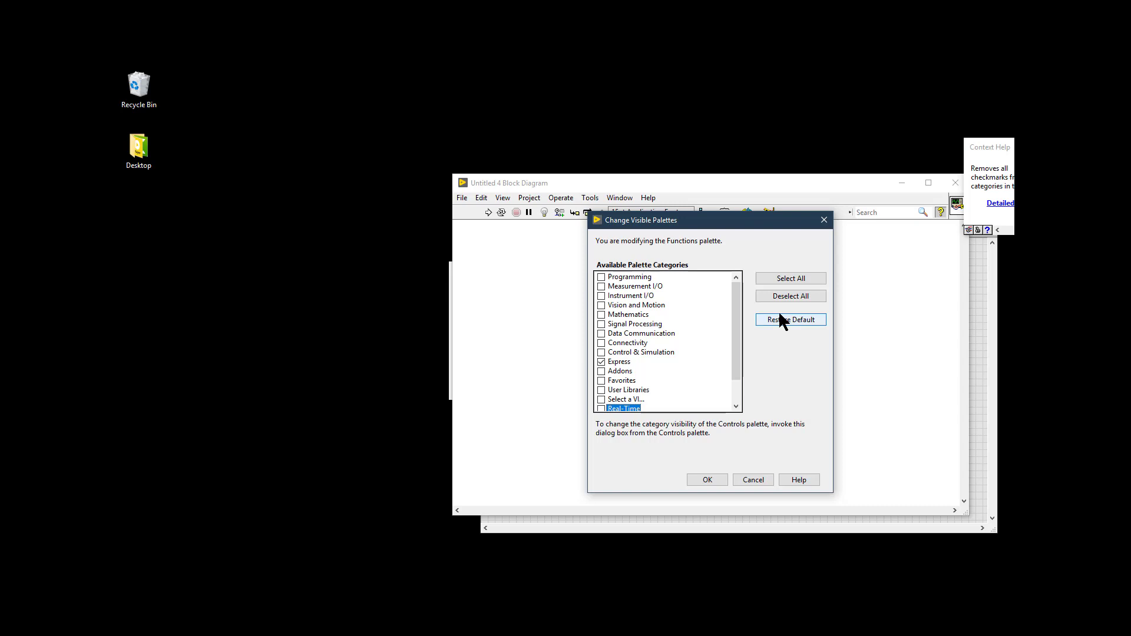
{"action": "mouse_move", "coordinate": [789, 278]}
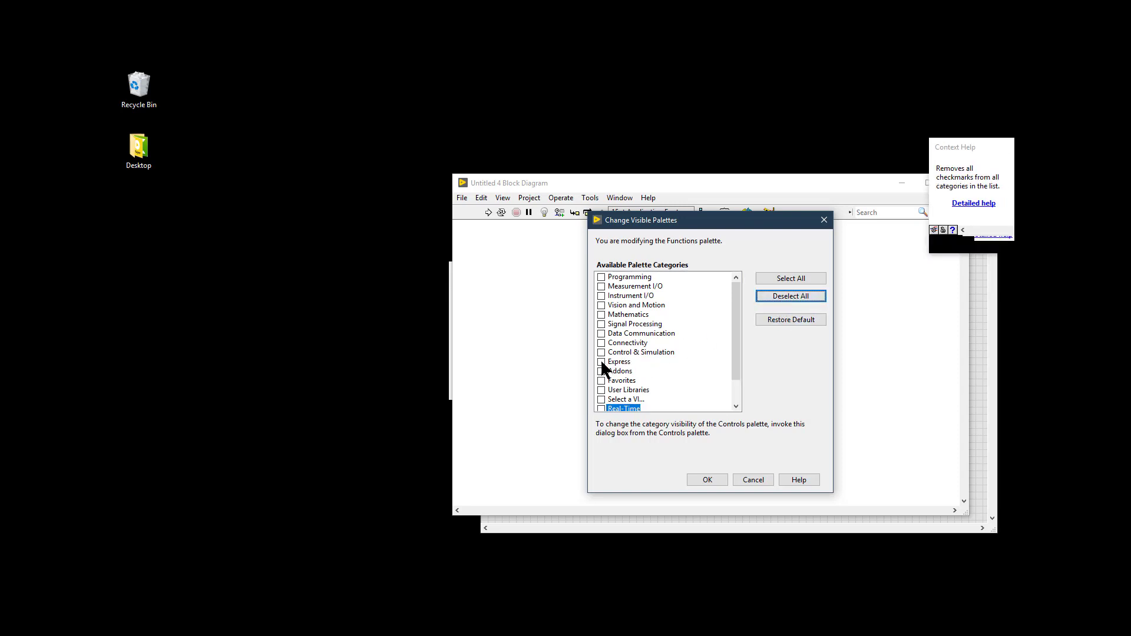
{"action": "left_click", "coordinate": [601, 362]}
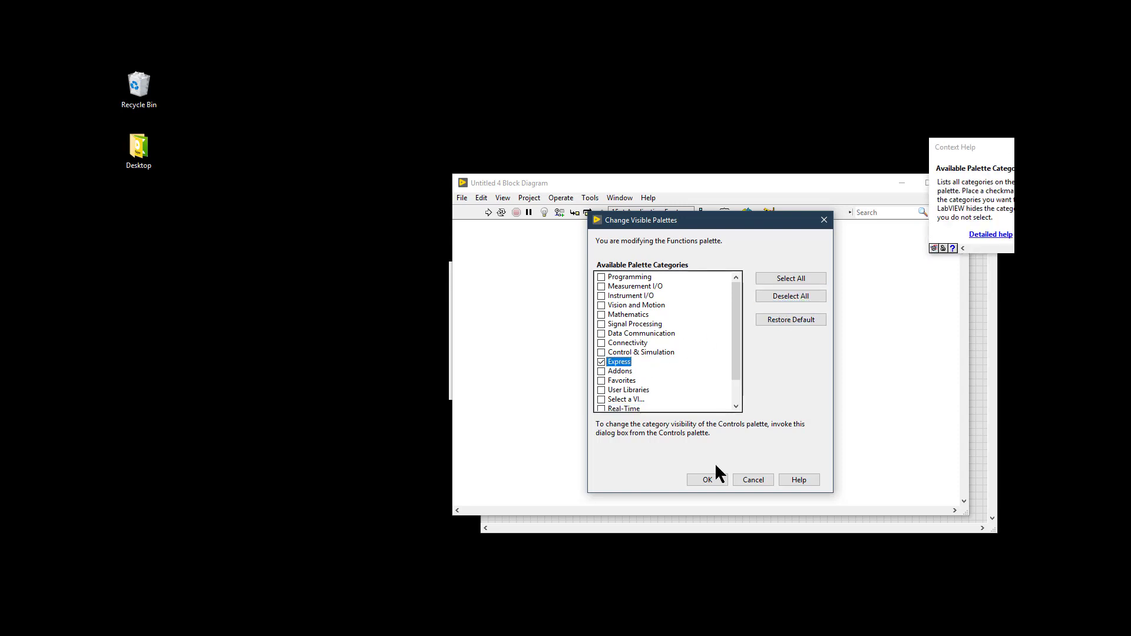
Confirm the Express-only choice with OK and return to the Customize menu.
{"action": "left_click", "coordinate": [705, 479]}
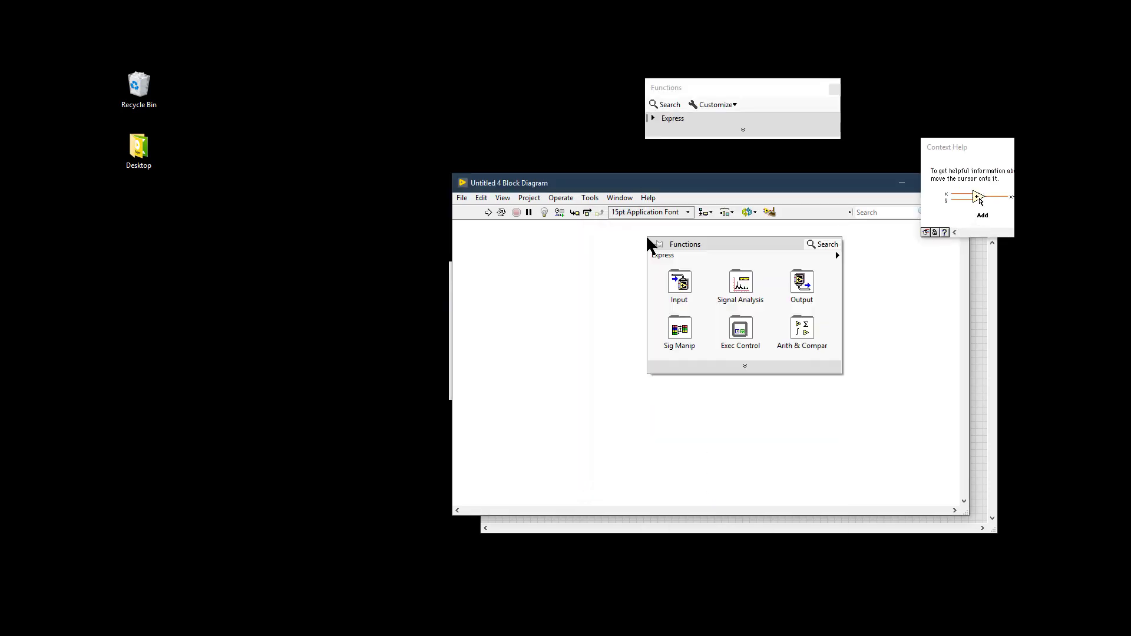
{"action": "mouse_move", "coordinate": [622, 258]}
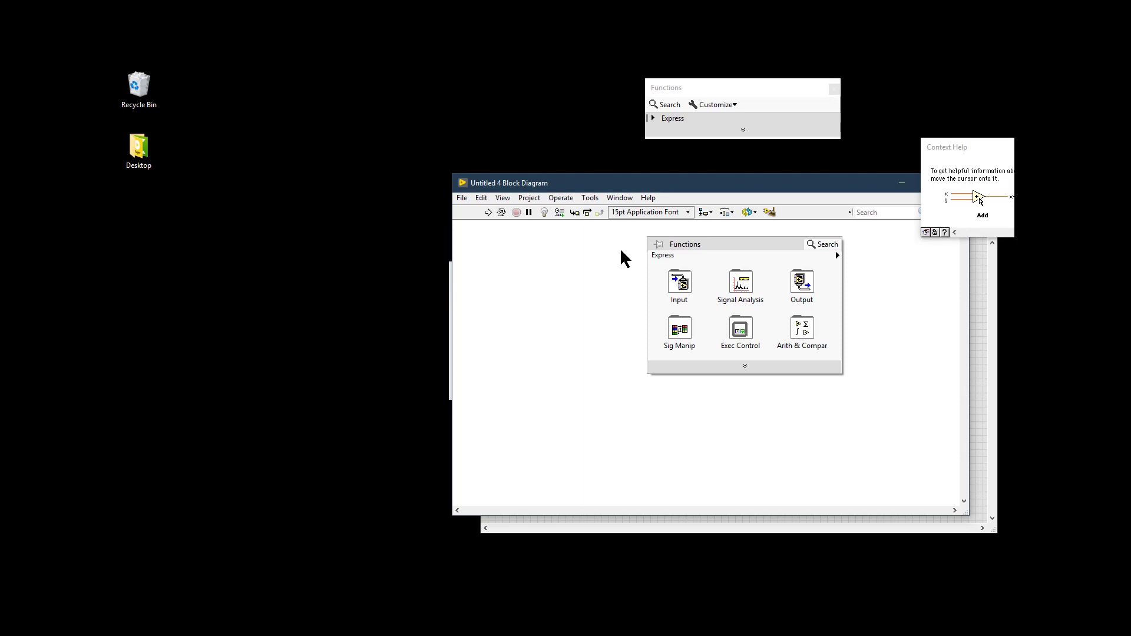
{"action": "mouse_move", "coordinate": [678, 334]}
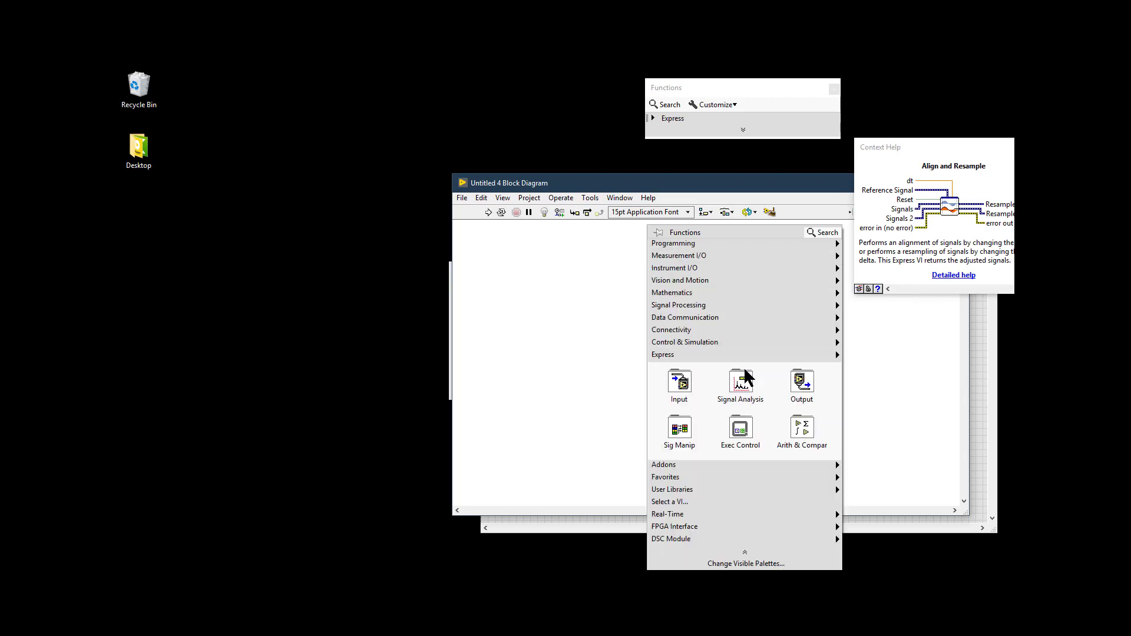
{"action": "mouse_move", "coordinate": [682, 243]}
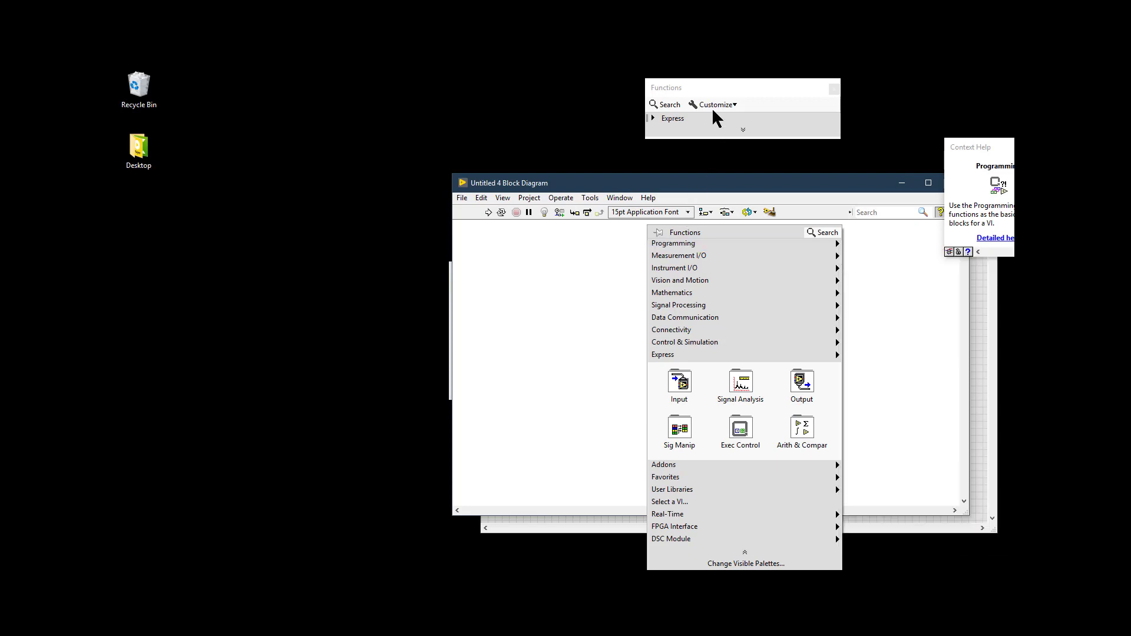
{"action": "left_click", "coordinate": [715, 103]}
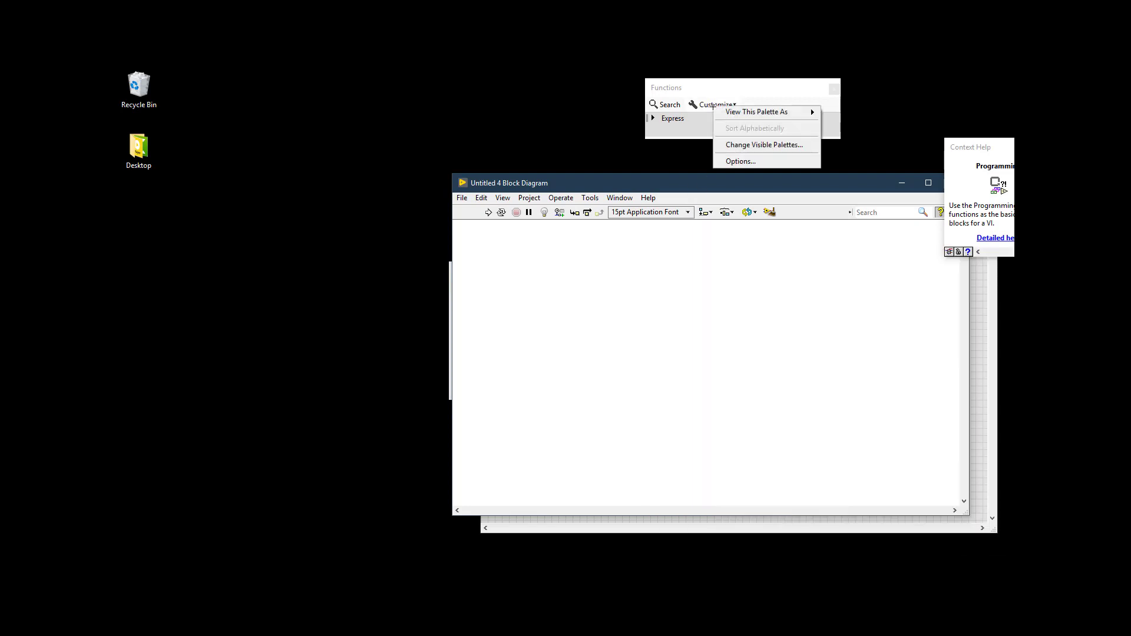
Restore Default in Change Visible Palettes, confirm, and reopen the full palette on the diagram.
{"action": "left_click", "coordinate": [762, 145]}
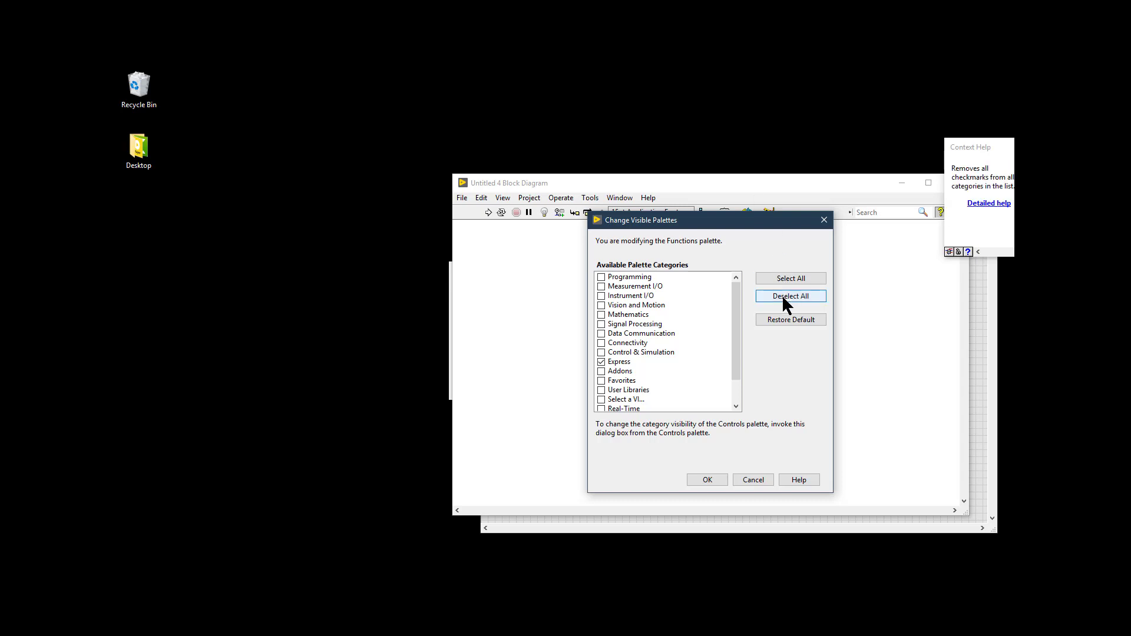
{"action": "left_click", "coordinate": [791, 319]}
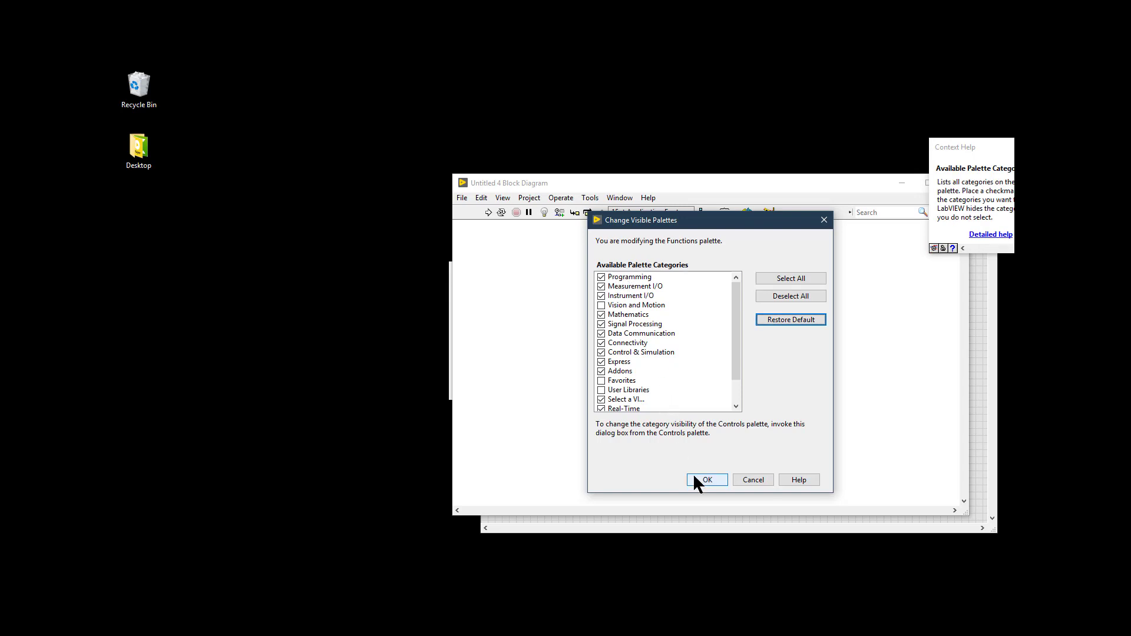
{"action": "left_click", "coordinate": [706, 480]}
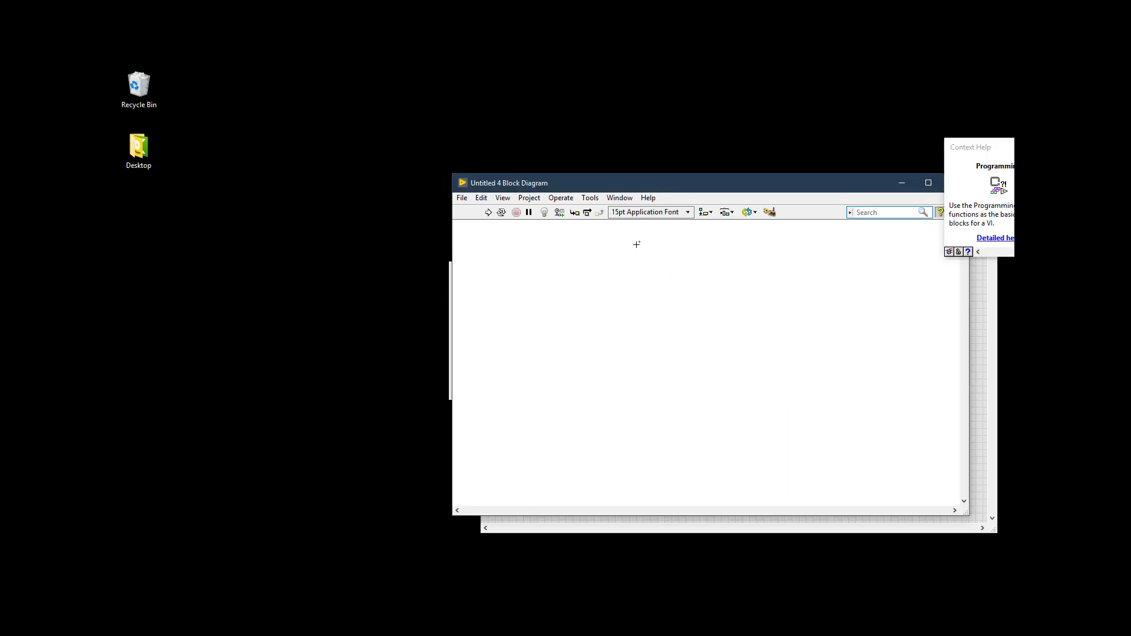
{"action": "right_click", "coordinate": [636, 245]}
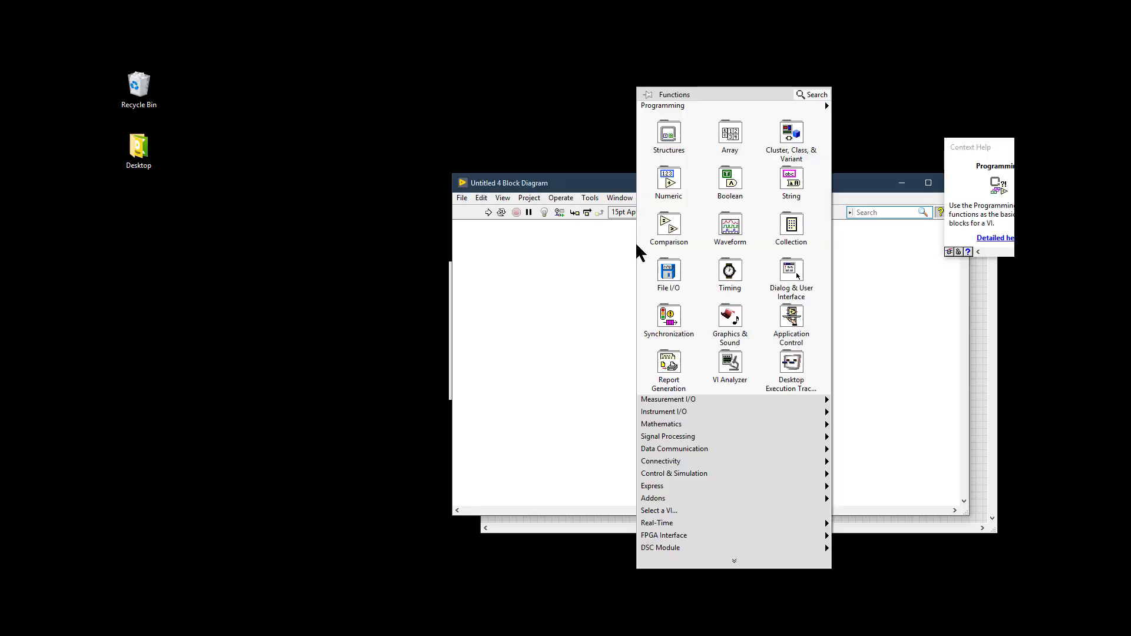
Pin the Functions palette as a floating window and collapse the Programming category.
{"action": "left_click", "coordinate": [662, 105]}
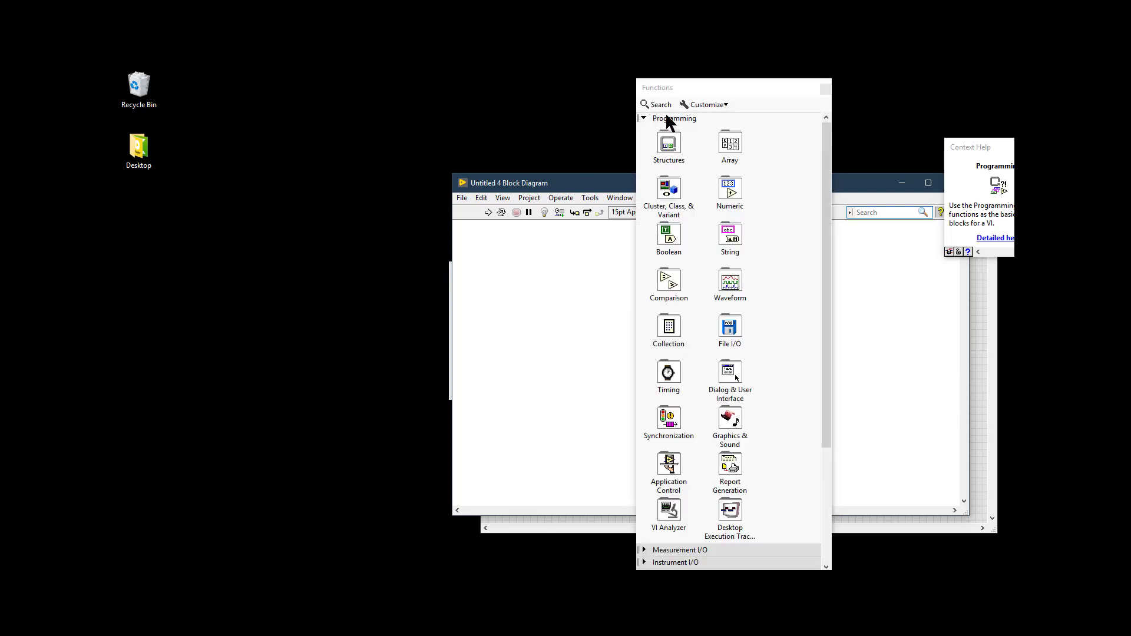
{"action": "left_click", "coordinate": [670, 118]}
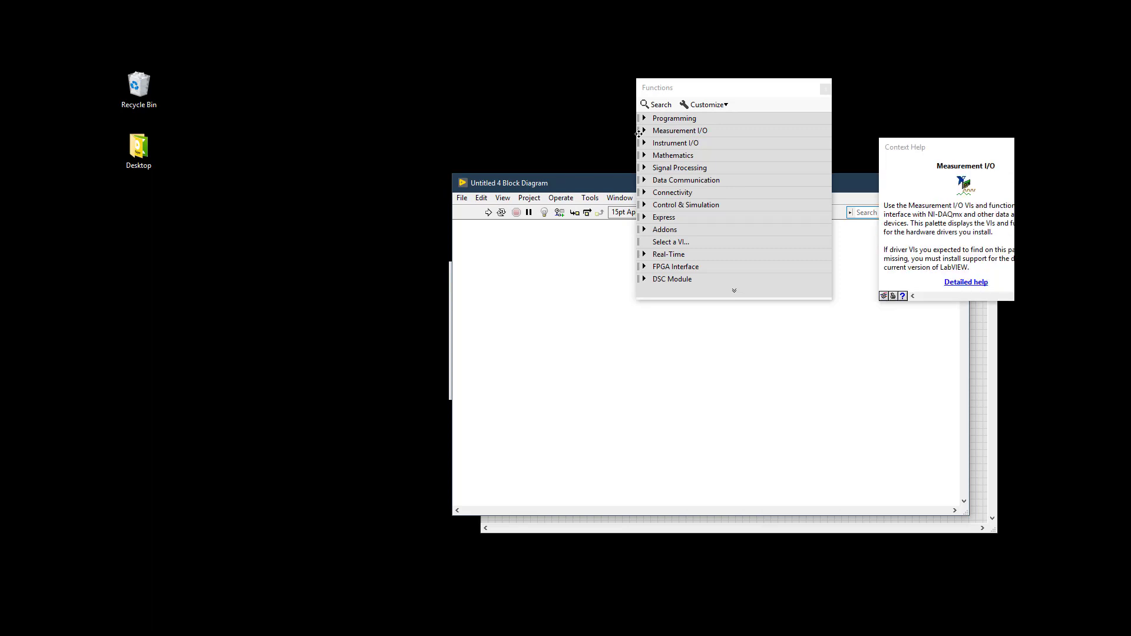
{"action": "mouse_move", "coordinate": [656, 118]}
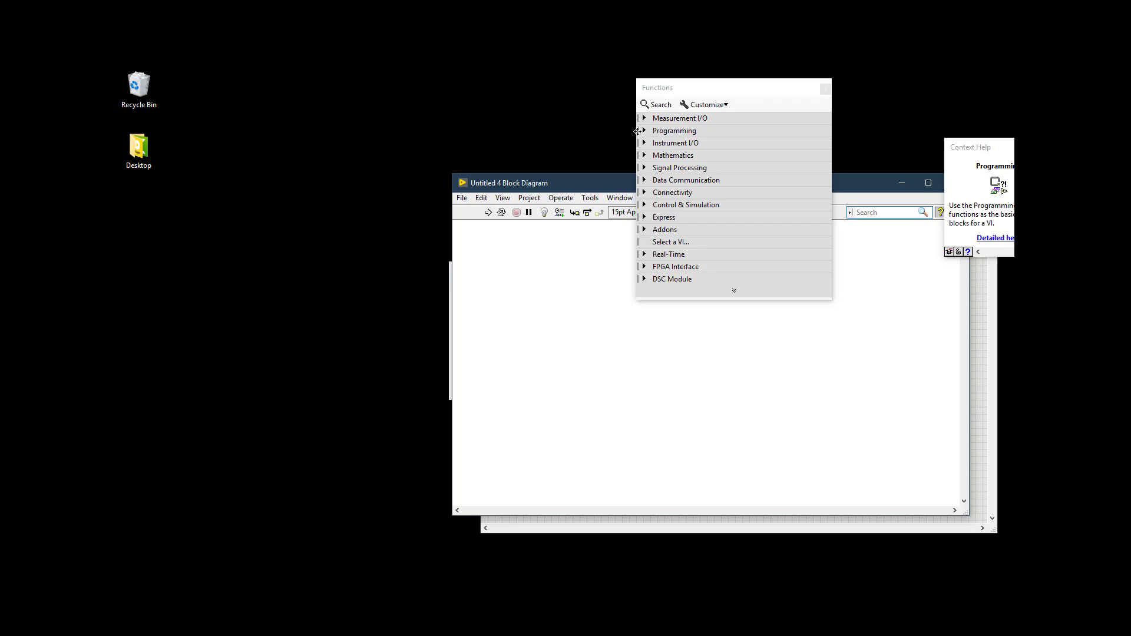
{"action": "mouse_move", "coordinate": [672, 131]}
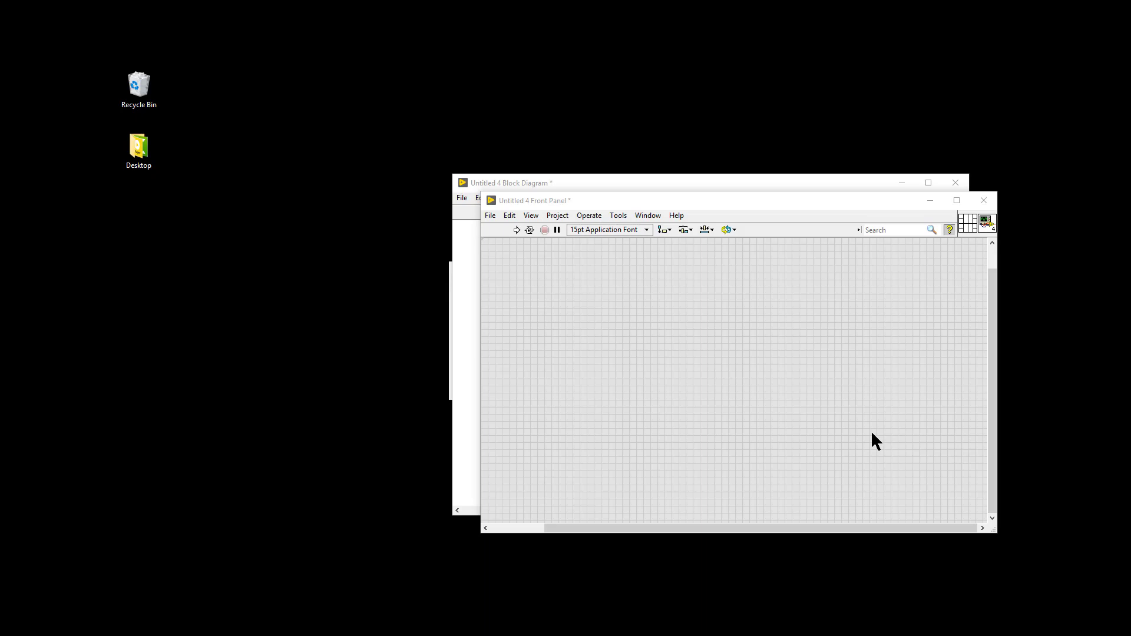
{"action": "mouse_move", "coordinate": [608, 271]}
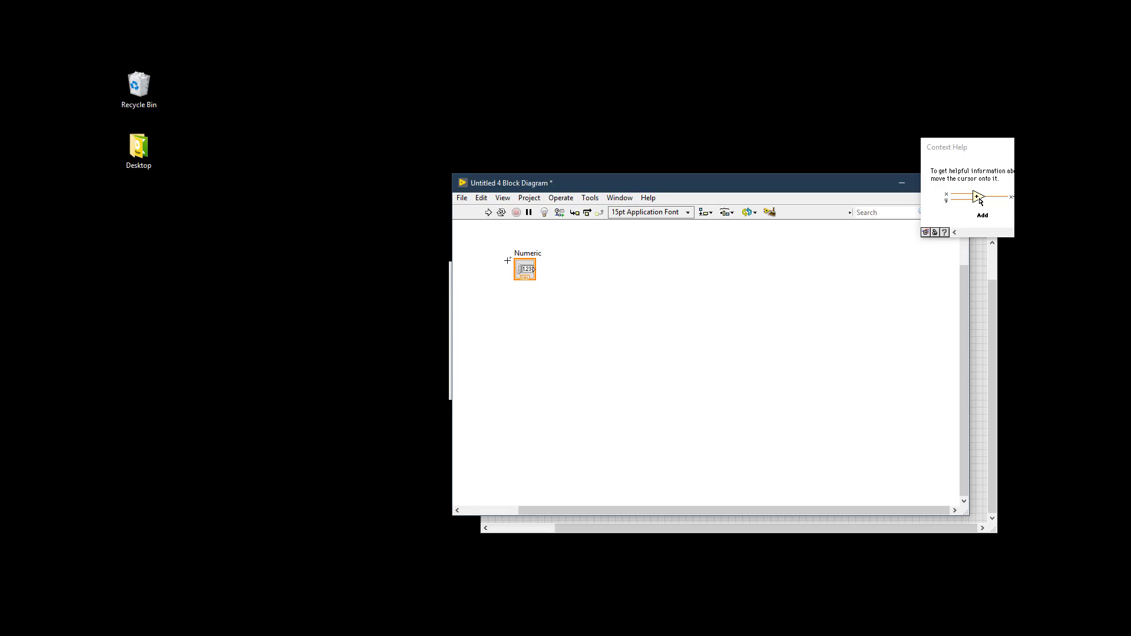
{"action": "mouse_move", "coordinate": [564, 258]}
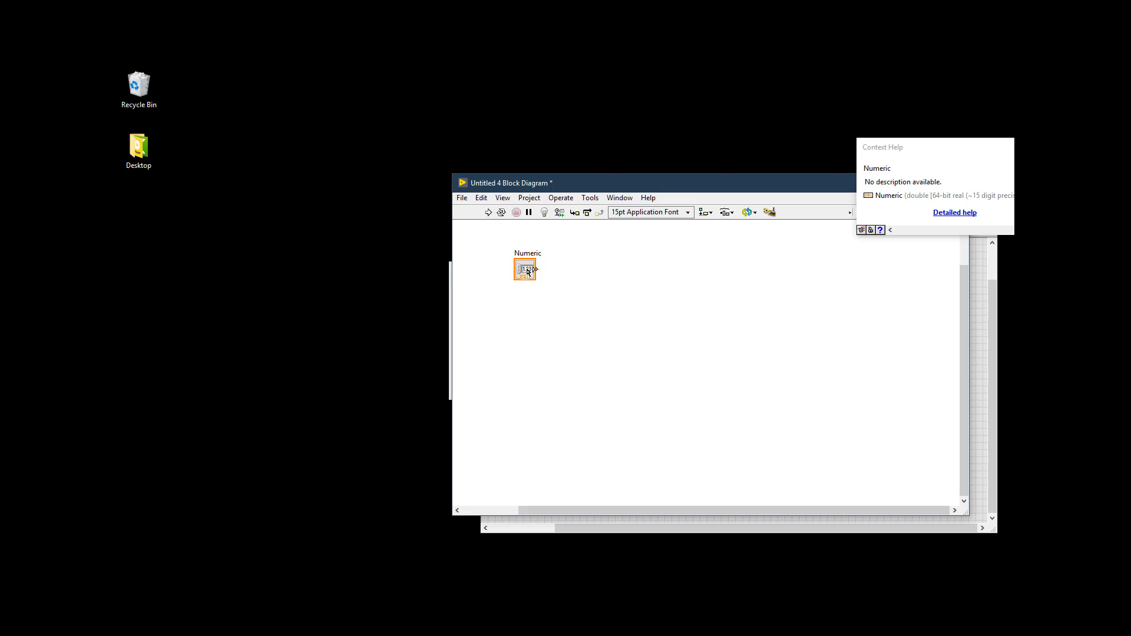
Stop showing the Numeric terminal as an icon via its shortcut menu.
{"action": "right_click", "coordinate": [524, 268]}
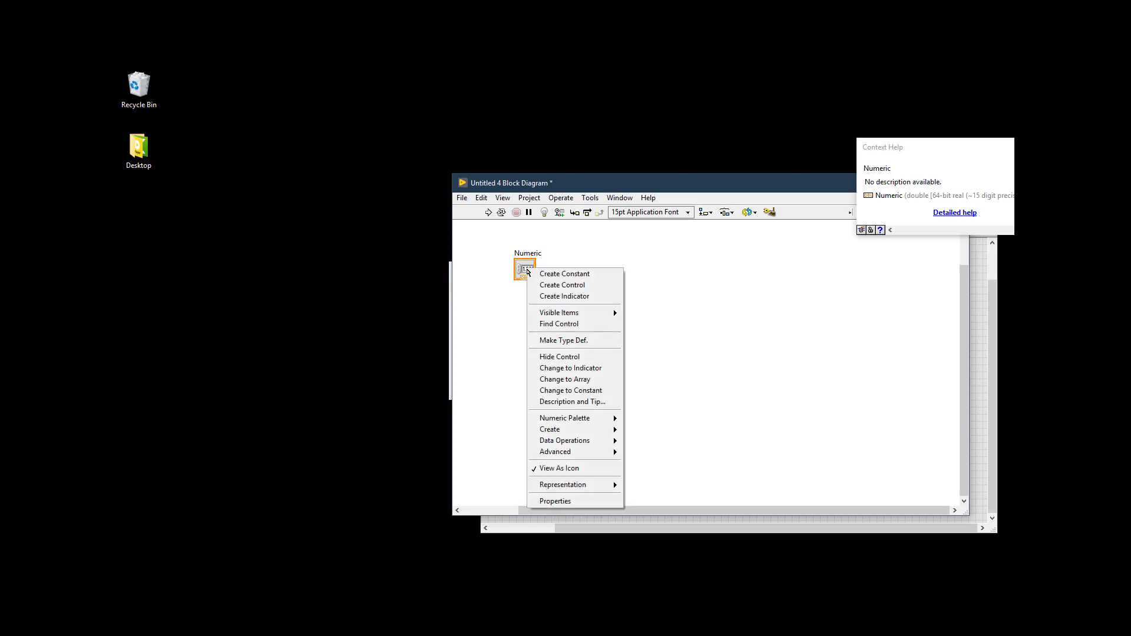
{"action": "mouse_move", "coordinate": [561, 468]}
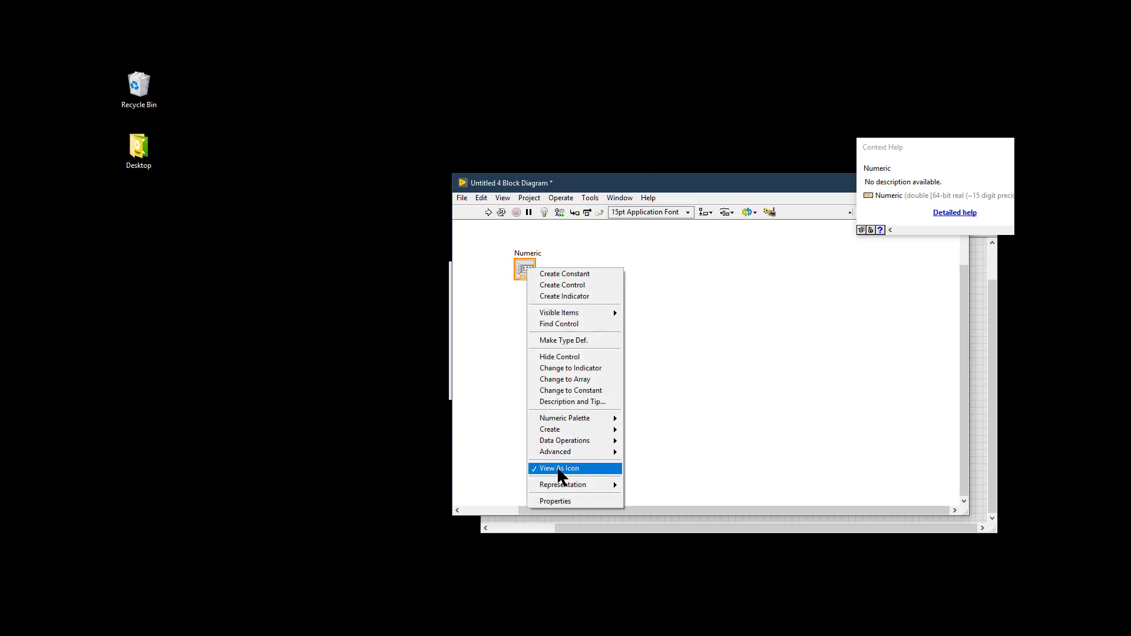
{"action": "left_click", "coordinate": [559, 467]}
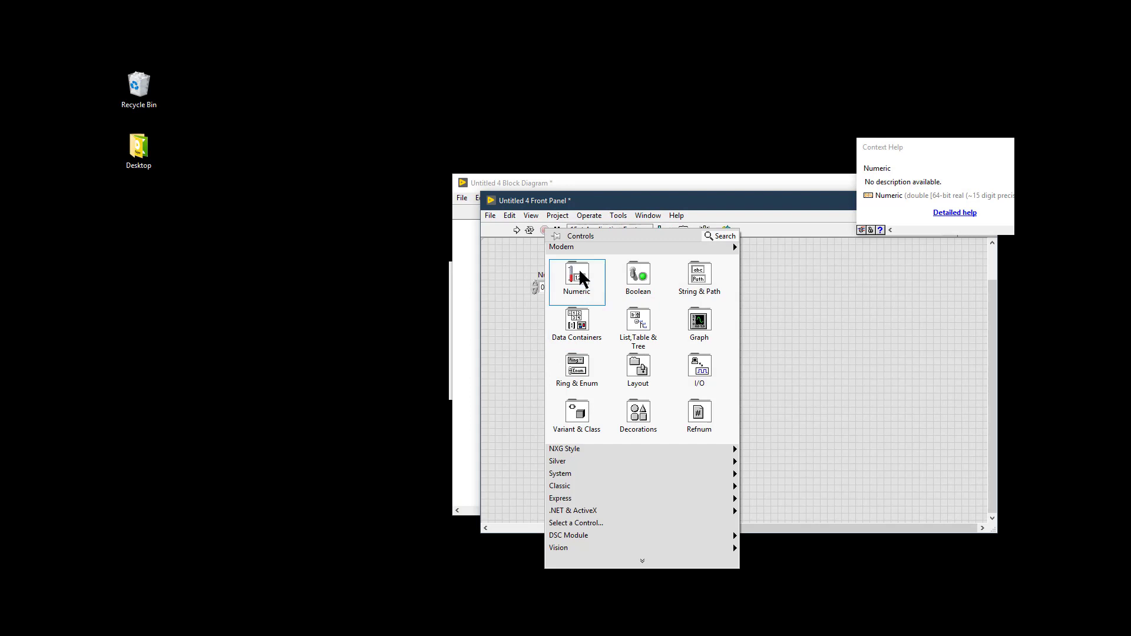
Place a numeric indicator as Numeric 2, select its terminal, then deselect on the canvas.
{"action": "left_click", "coordinate": [576, 281]}
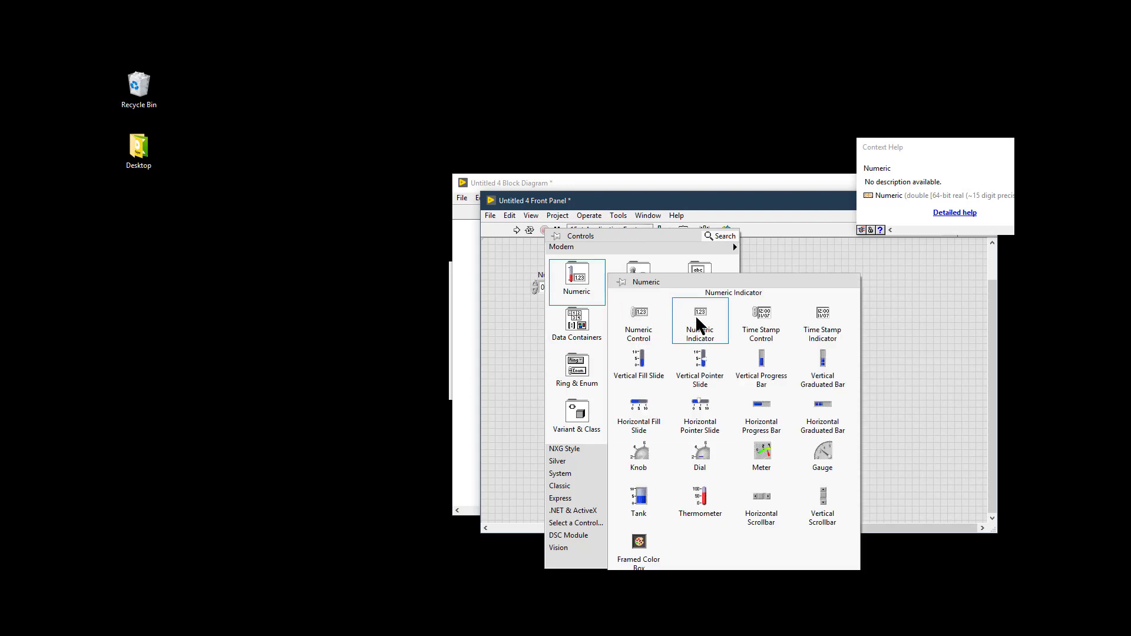
{"action": "left_click", "coordinate": [699, 321]}
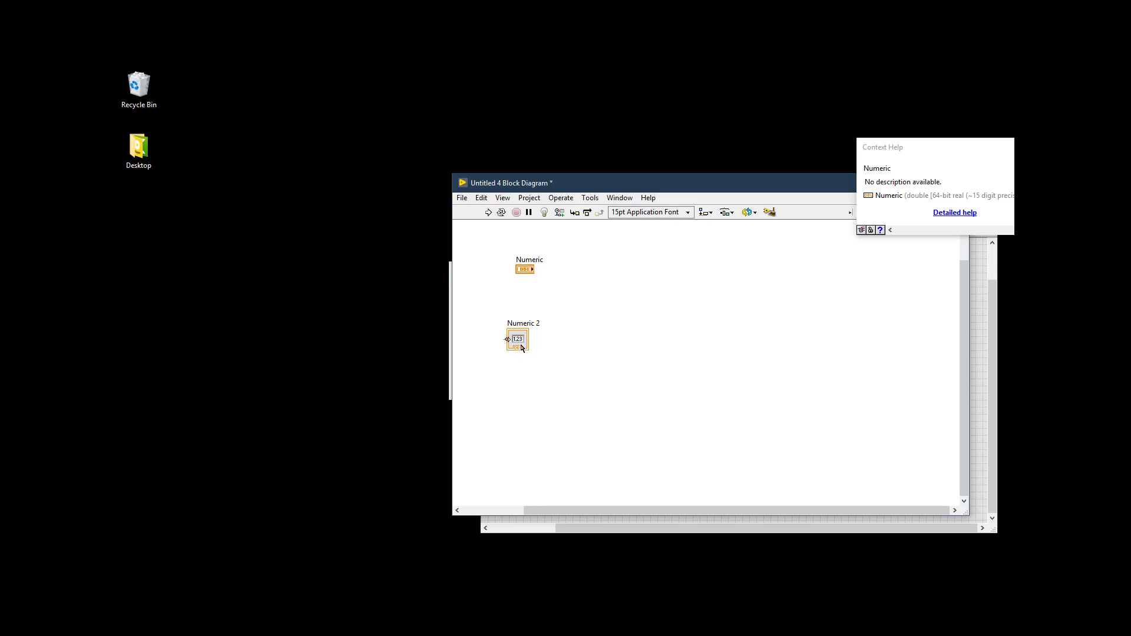
{"action": "left_click", "coordinate": [516, 340]}
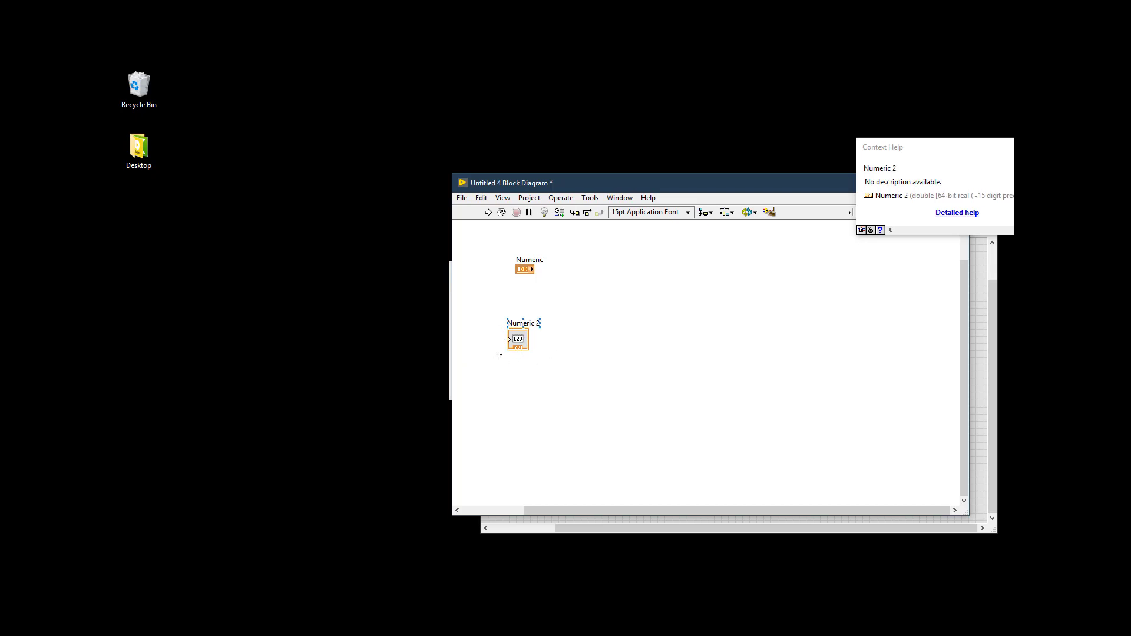
{"action": "left_click", "coordinate": [590, 198]}
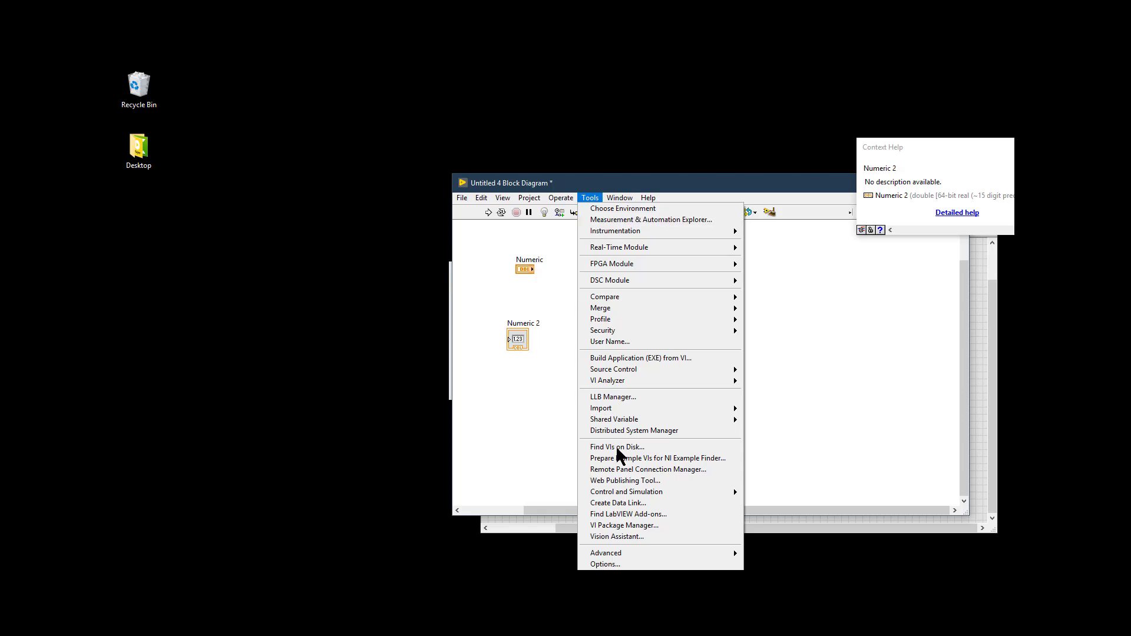
In Options > Block Diagram, turn off 'Place front panel terminals as icons' and apply.
{"action": "left_click", "coordinate": [589, 198]}
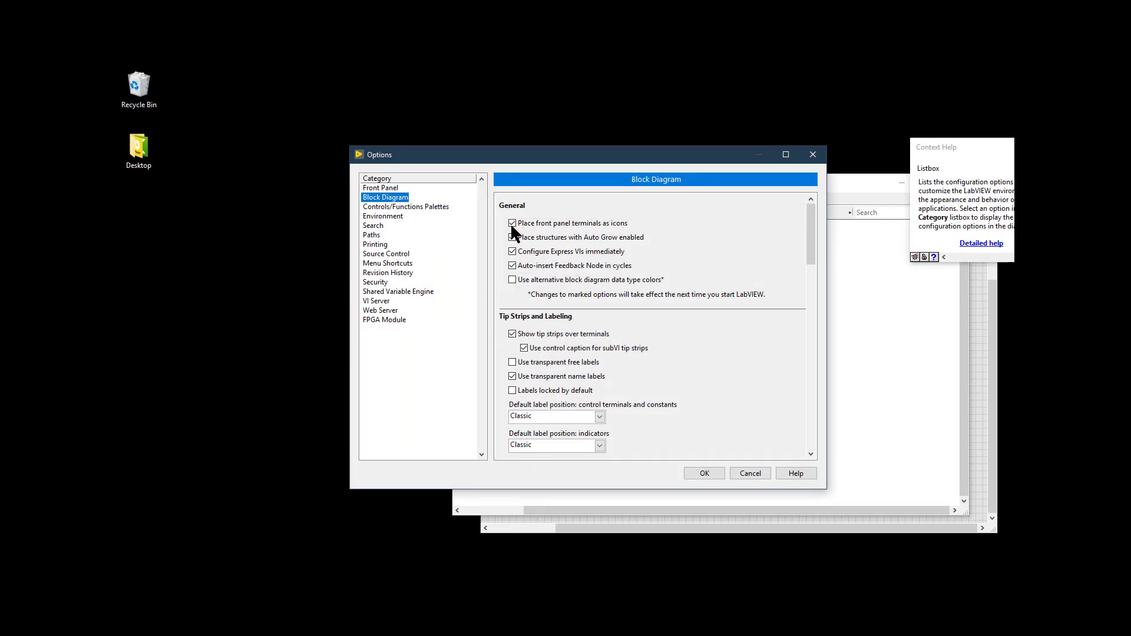
{"action": "mouse_move", "coordinate": [512, 222]}
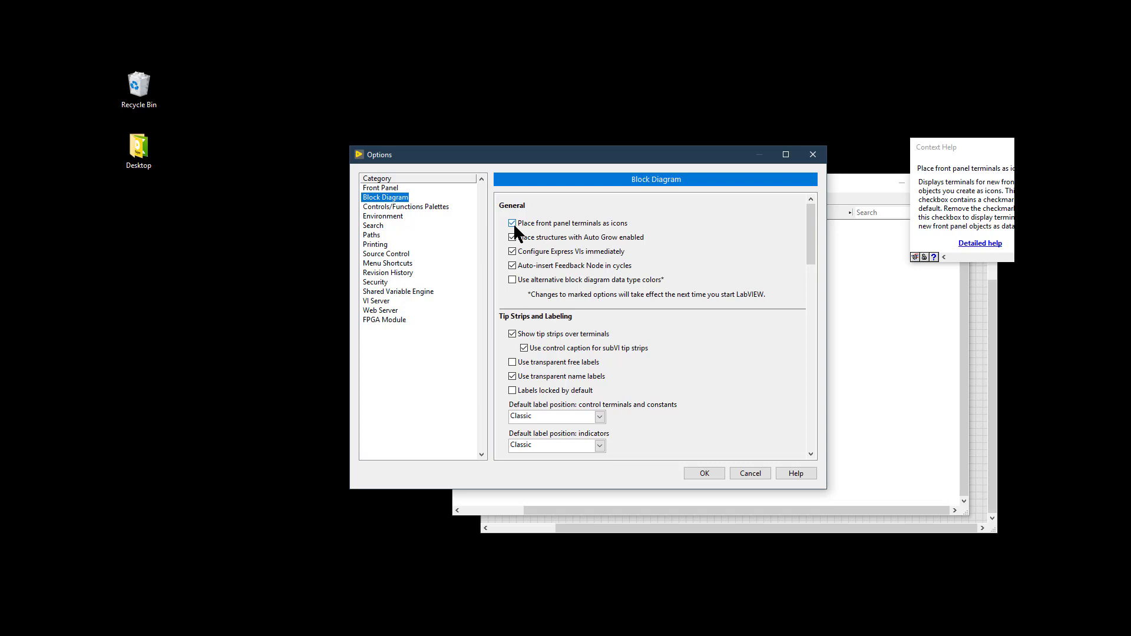
{"action": "left_click", "coordinate": [512, 223]}
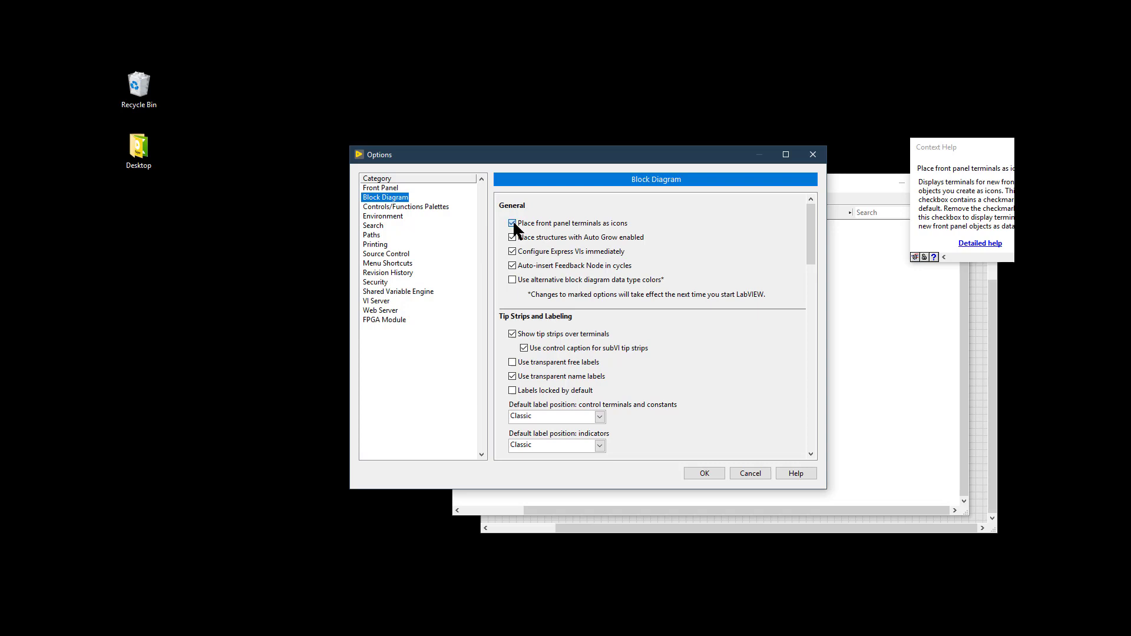
{"action": "left_click", "coordinate": [512, 223]}
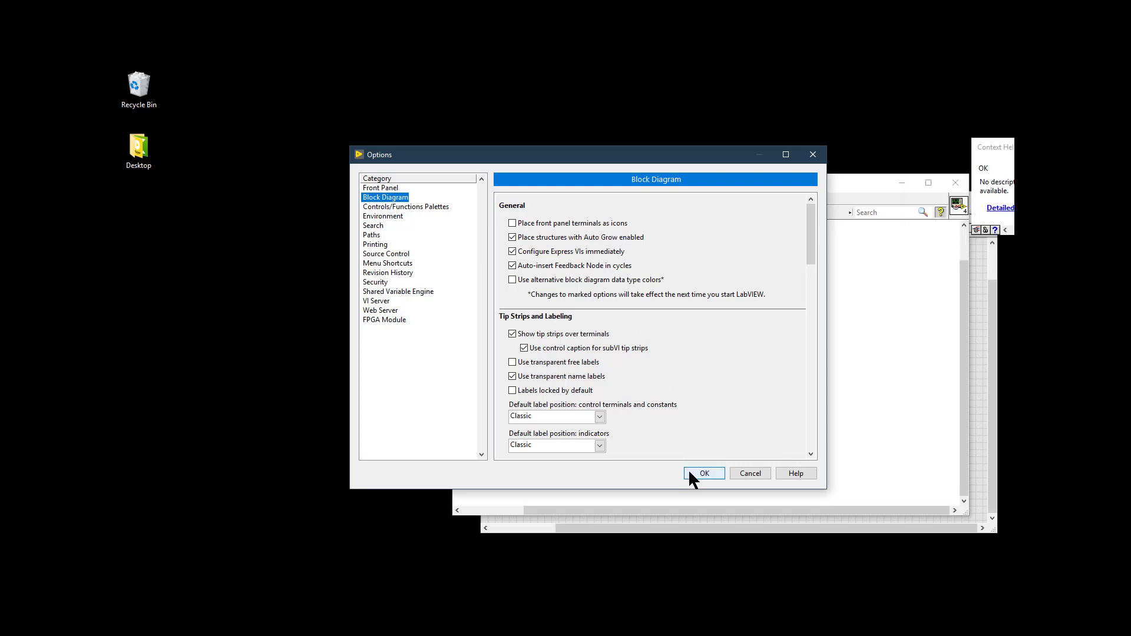
{"action": "left_click", "coordinate": [702, 474]}
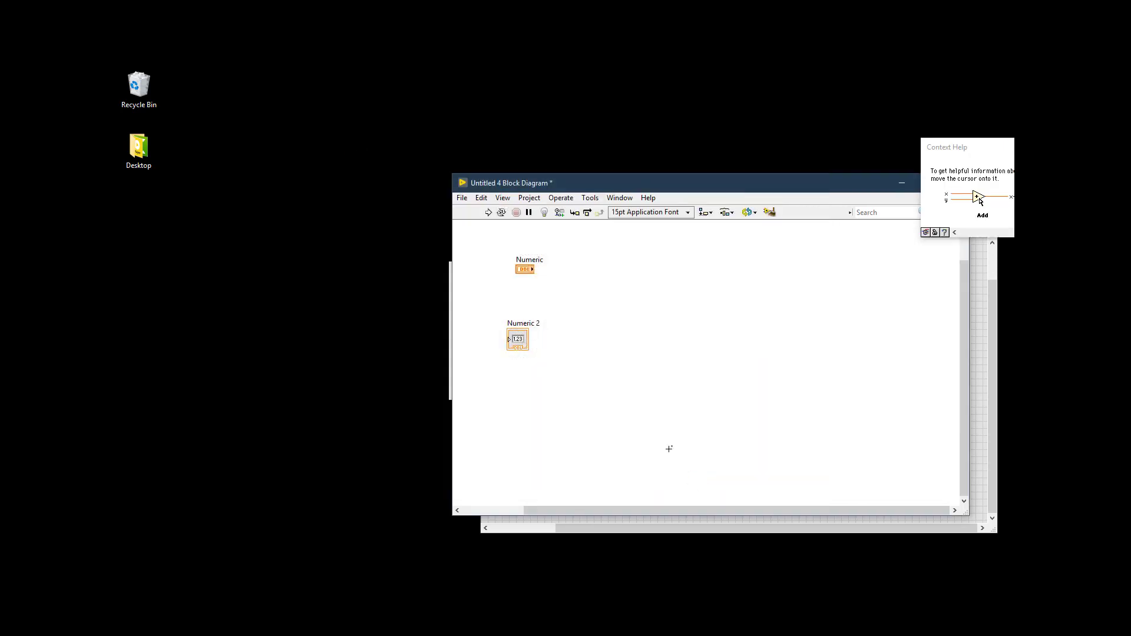
{"action": "mouse_move", "coordinate": [600, 281]}
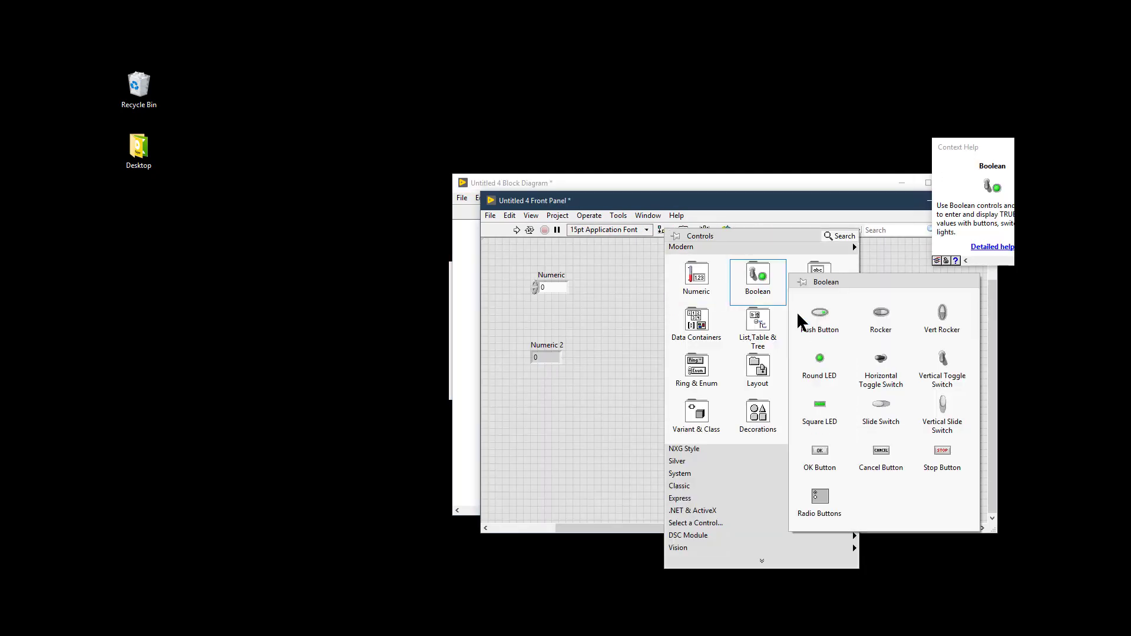
Place a Boolean push button so its compact terminal joins the Numeric terminals.
{"action": "left_click", "coordinate": [819, 312]}
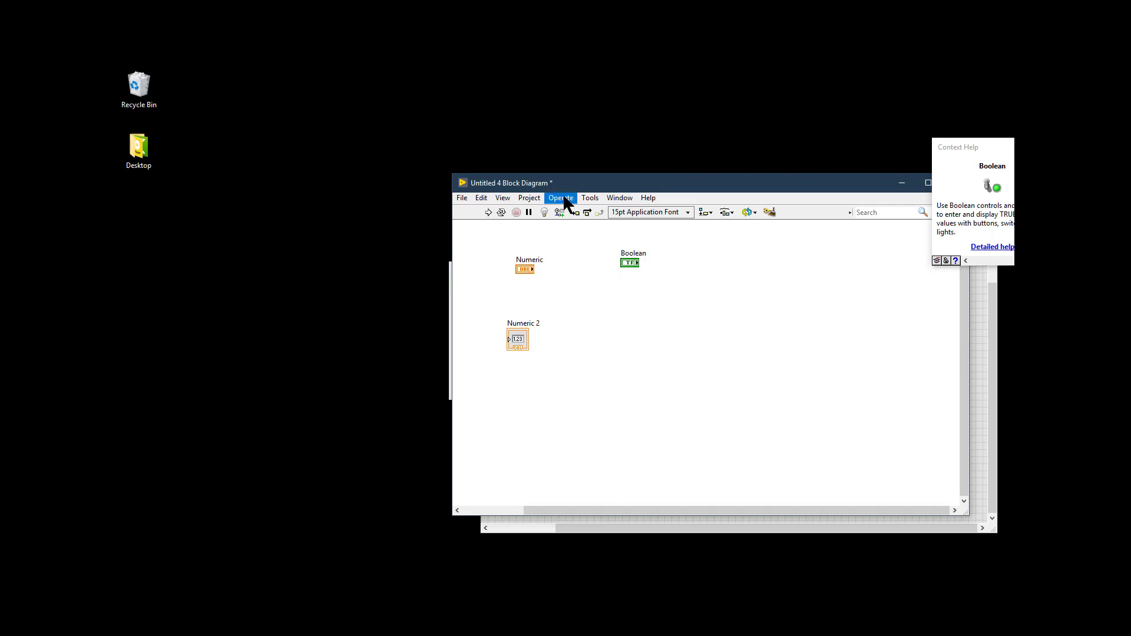
In Options > Block Diagram, turn off 'Use transparent name labels' and apply.
{"action": "left_click", "coordinate": [590, 197]}
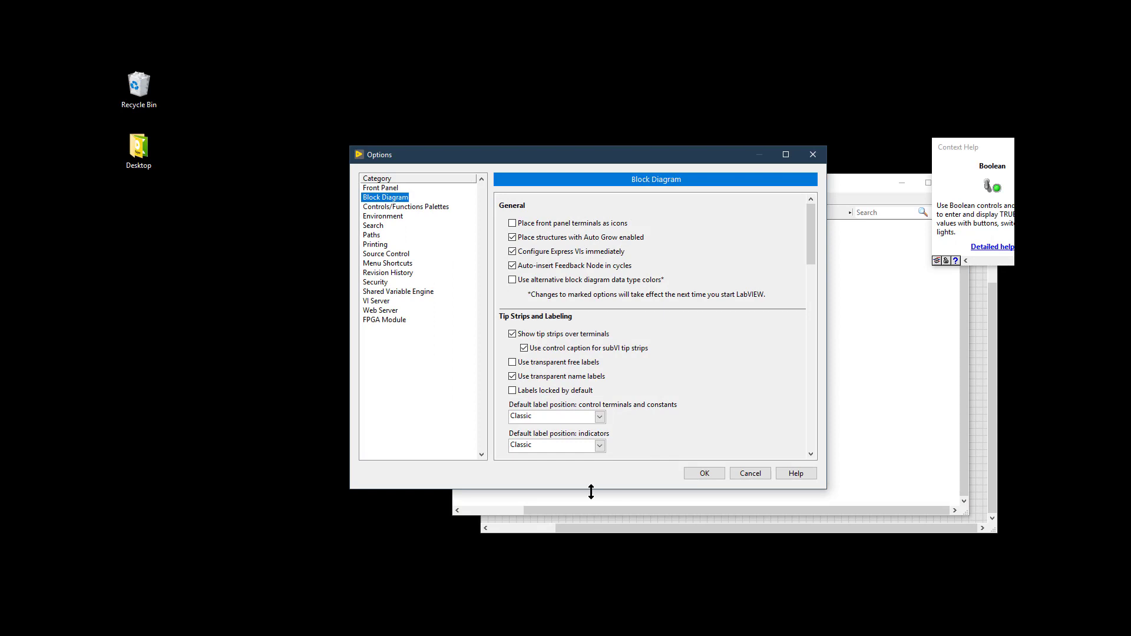
{"action": "left_click", "coordinate": [512, 376]}
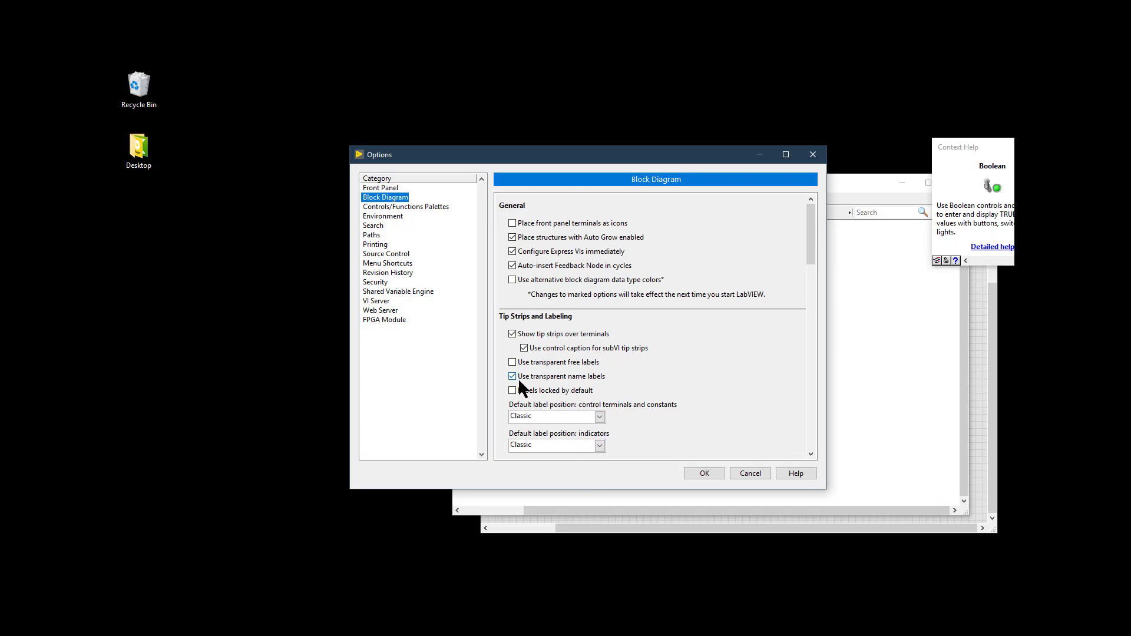
{"action": "mouse_move", "coordinate": [601, 378]}
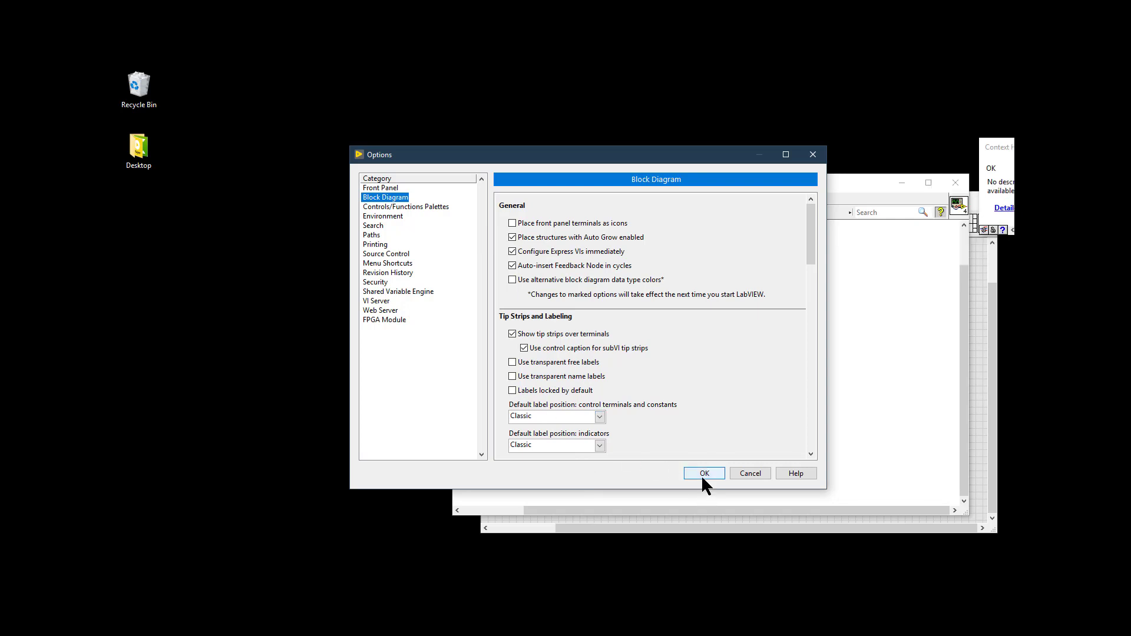
{"action": "left_click", "coordinate": [703, 474]}
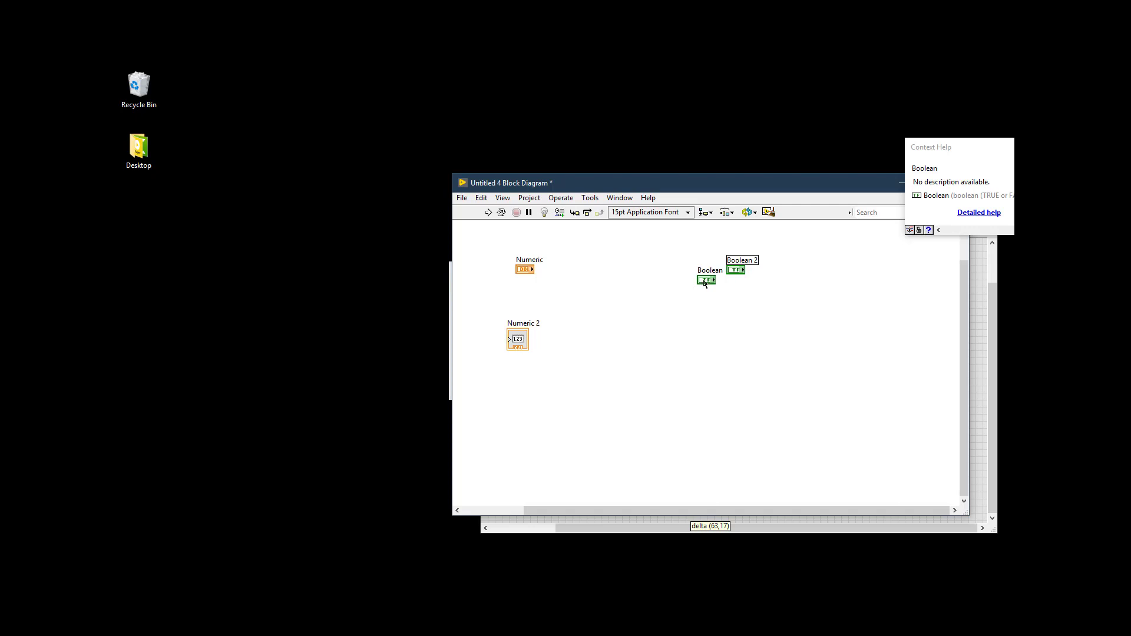
Drag Boolean 2 over the Boolean terminal to check its opaque label, then rest it just right.
{"action": "left_click_drag", "start_coordinate": [741, 269], "coordinate": [735, 285]}
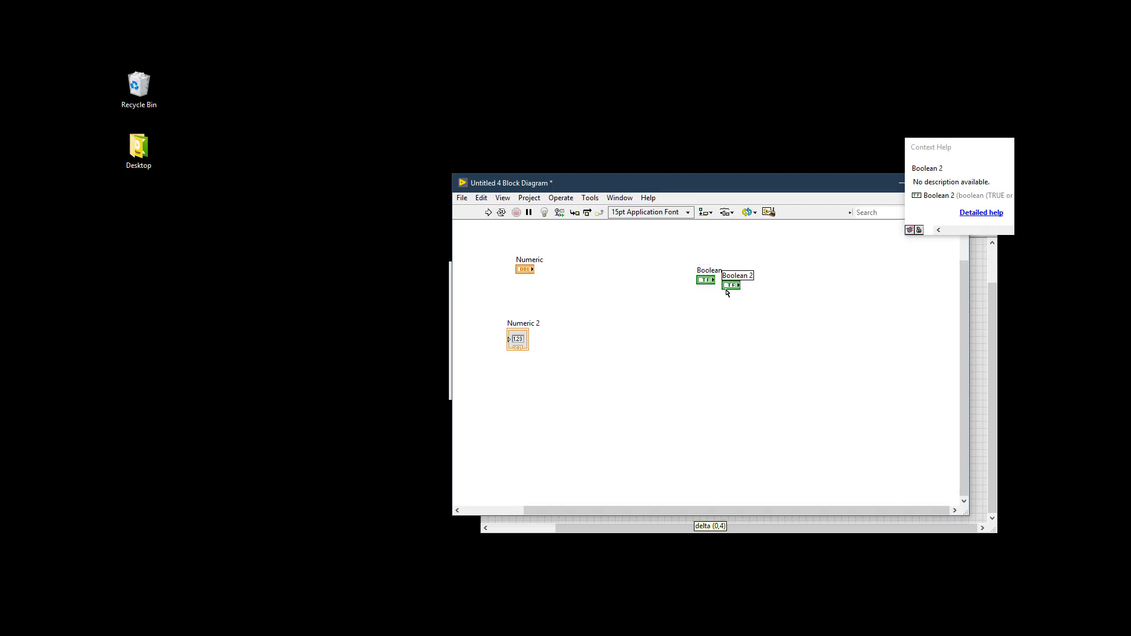
{"action": "left_click_drag", "start_coordinate": [731, 285], "coordinate": [704, 293]}
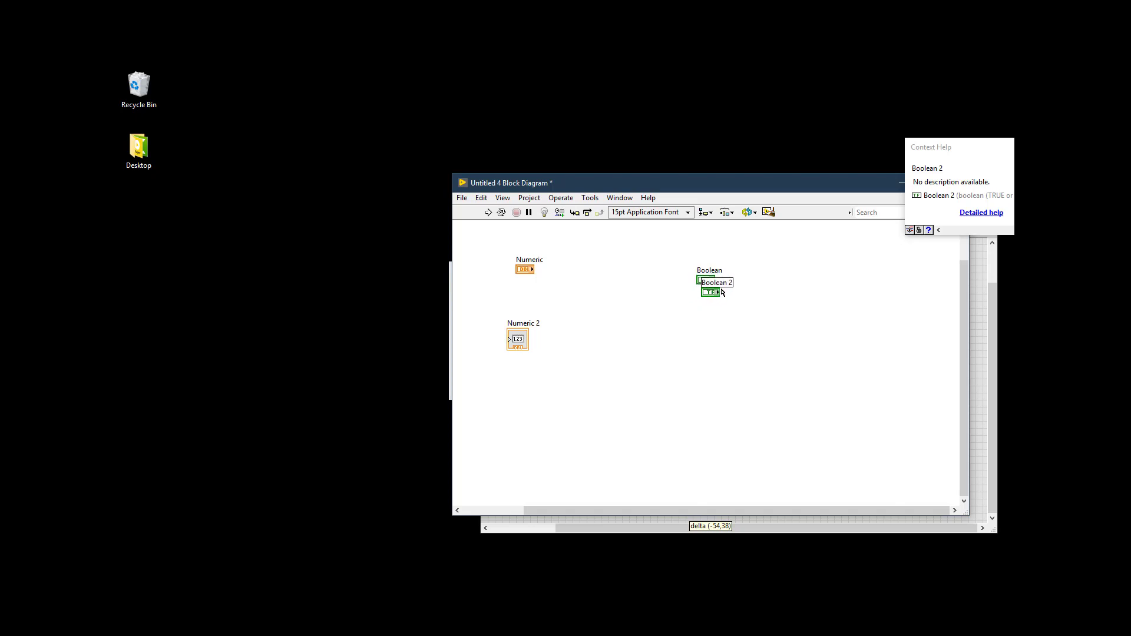
{"action": "left_click_drag", "start_coordinate": [714, 288], "coordinate": [750, 279]}
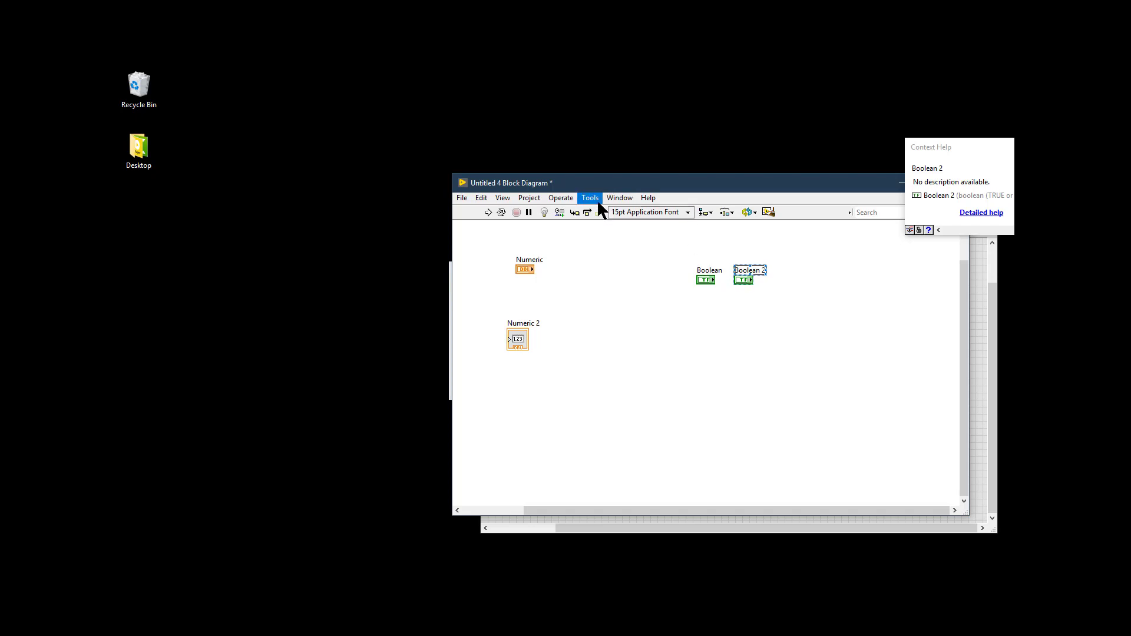
In Options > Block Diagram, turn on 'Use transparent free labels' and apply.
{"action": "left_click", "coordinate": [588, 198]}
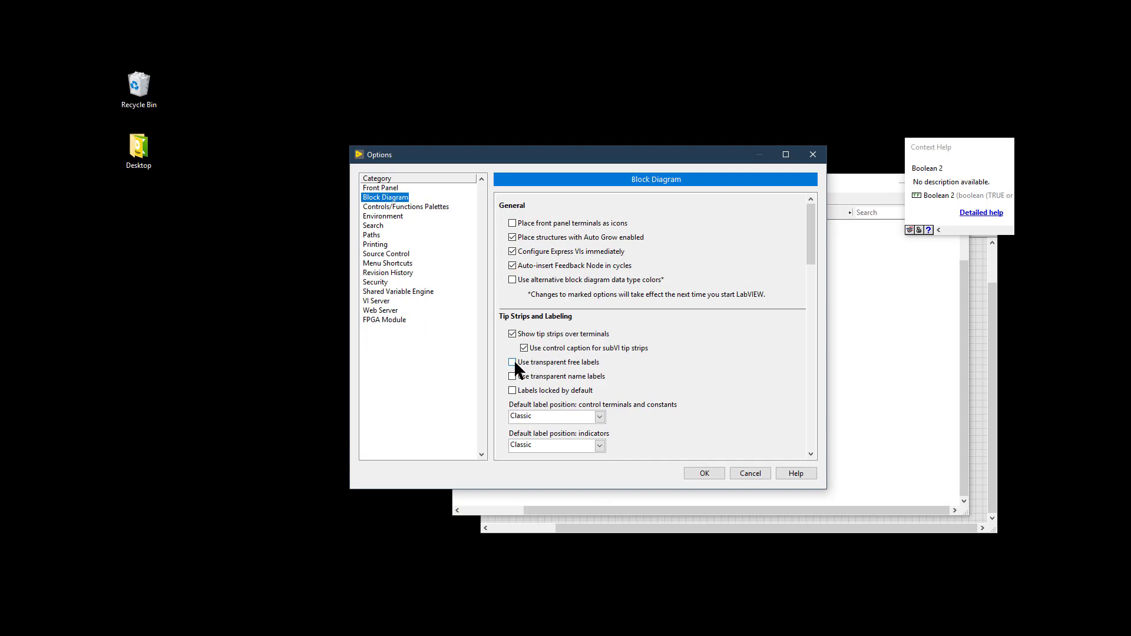
{"action": "left_click", "coordinate": [511, 361]}
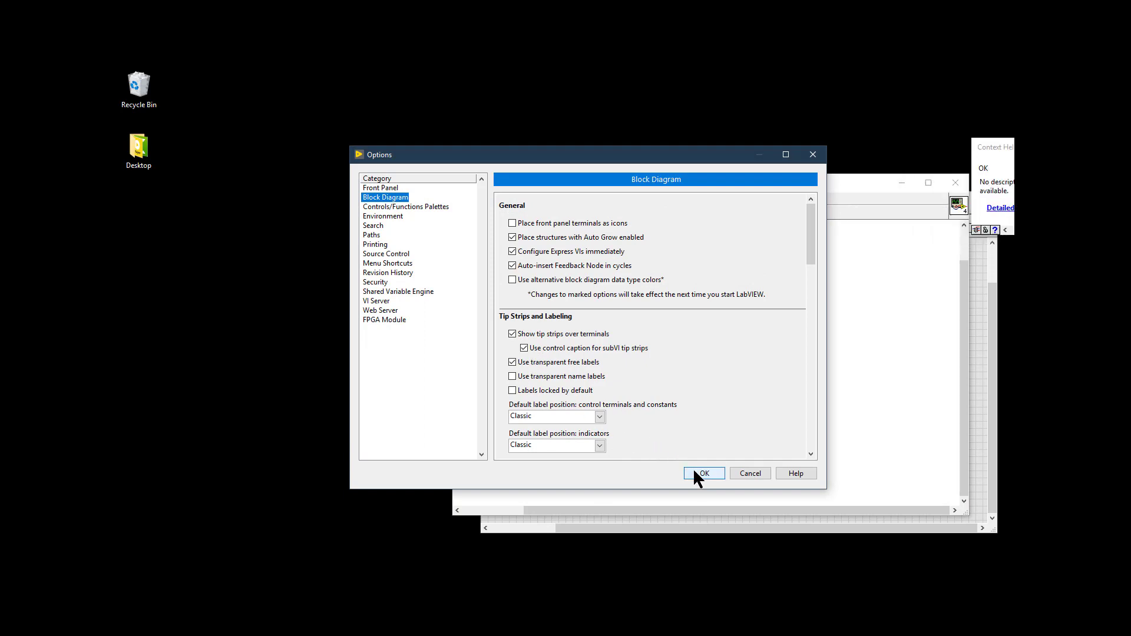
{"action": "left_click", "coordinate": [702, 473]}
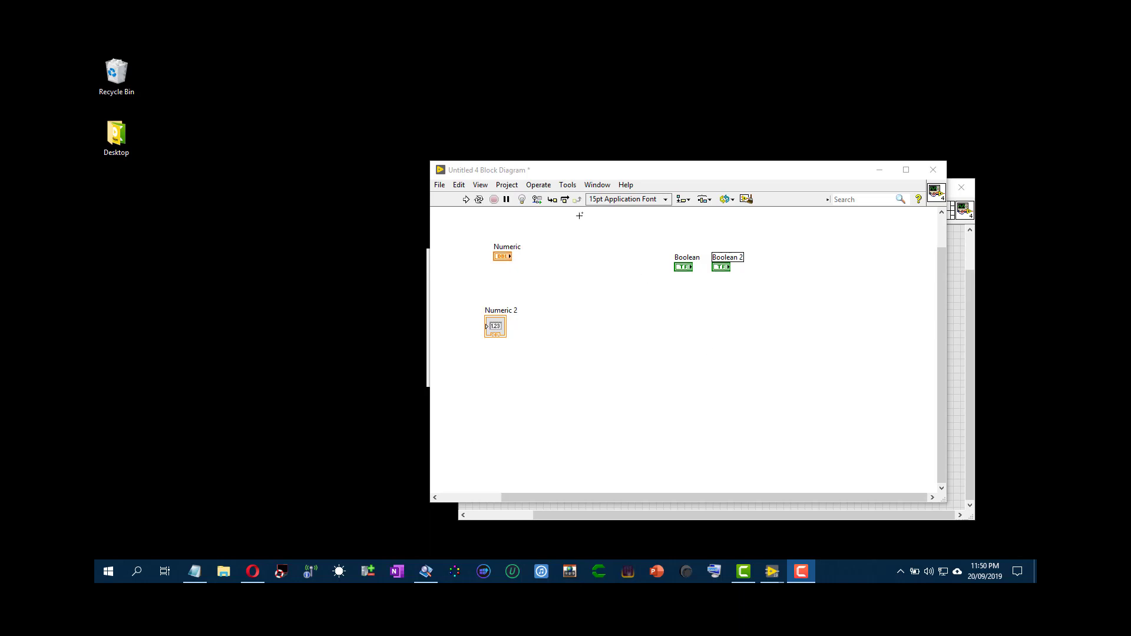
Review the Tools menu commands, then dismiss the menu.
{"action": "left_click", "coordinate": [567, 185]}
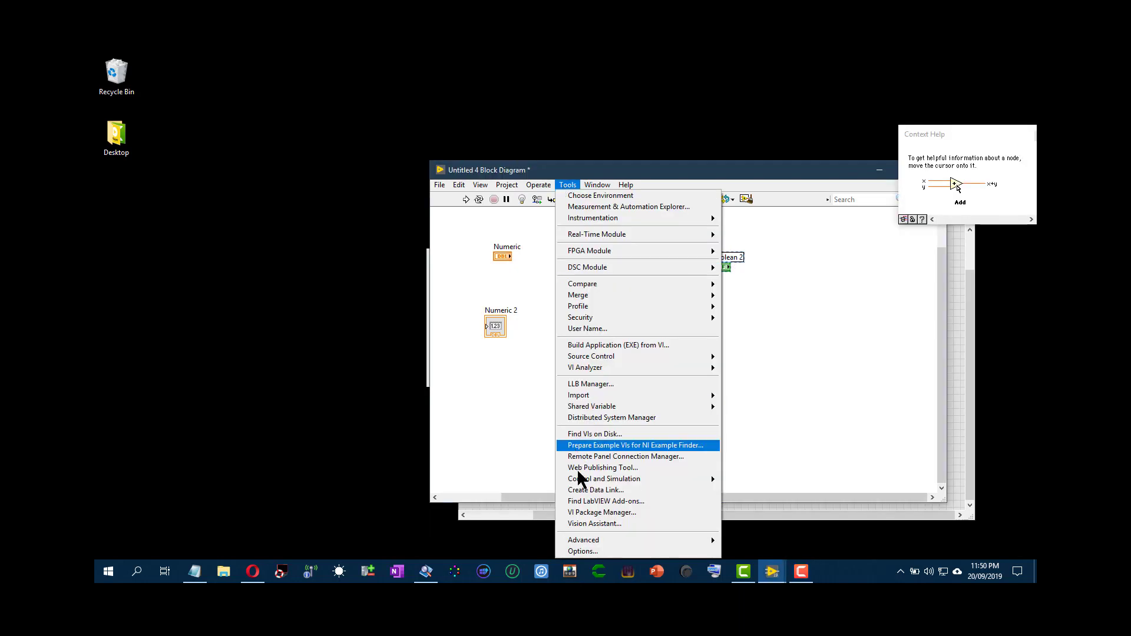
{"action": "left_click", "coordinate": [493, 428]}
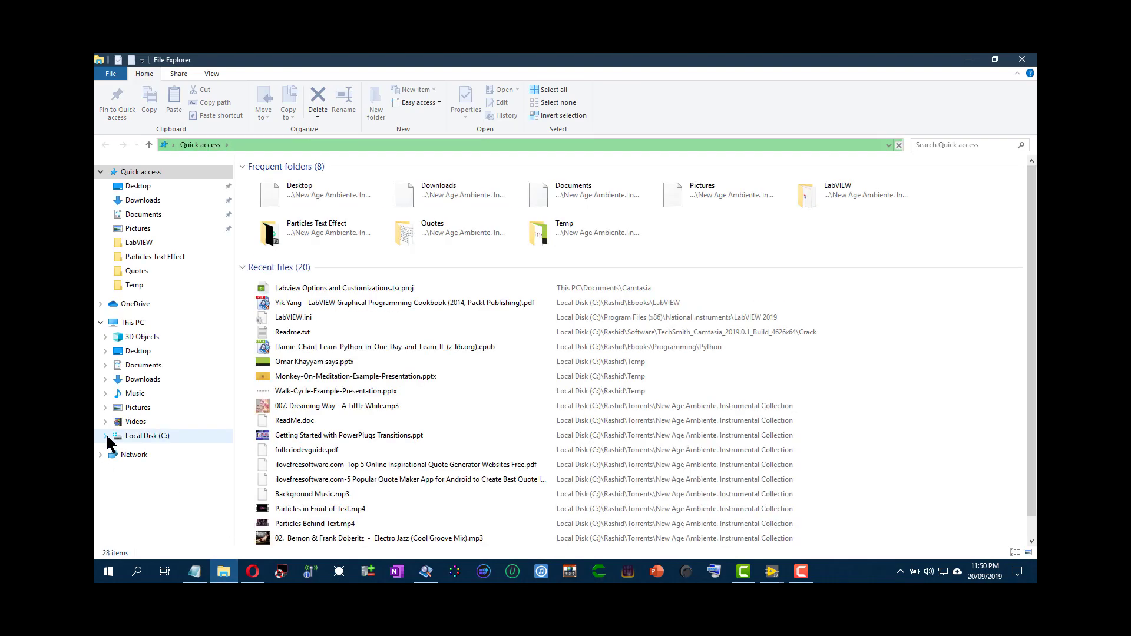
Browse to C: > Program Files (x86) > National Instruments > LabVIEW 2019.
{"action": "left_click", "coordinate": [104, 436]}
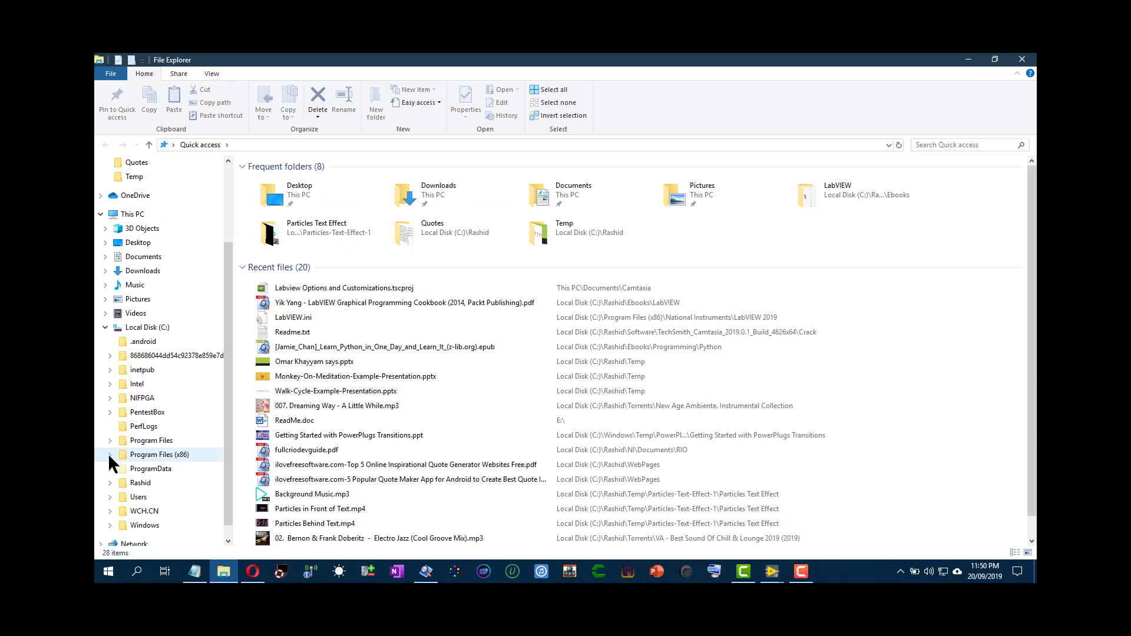
{"action": "left_click", "coordinate": [110, 454]}
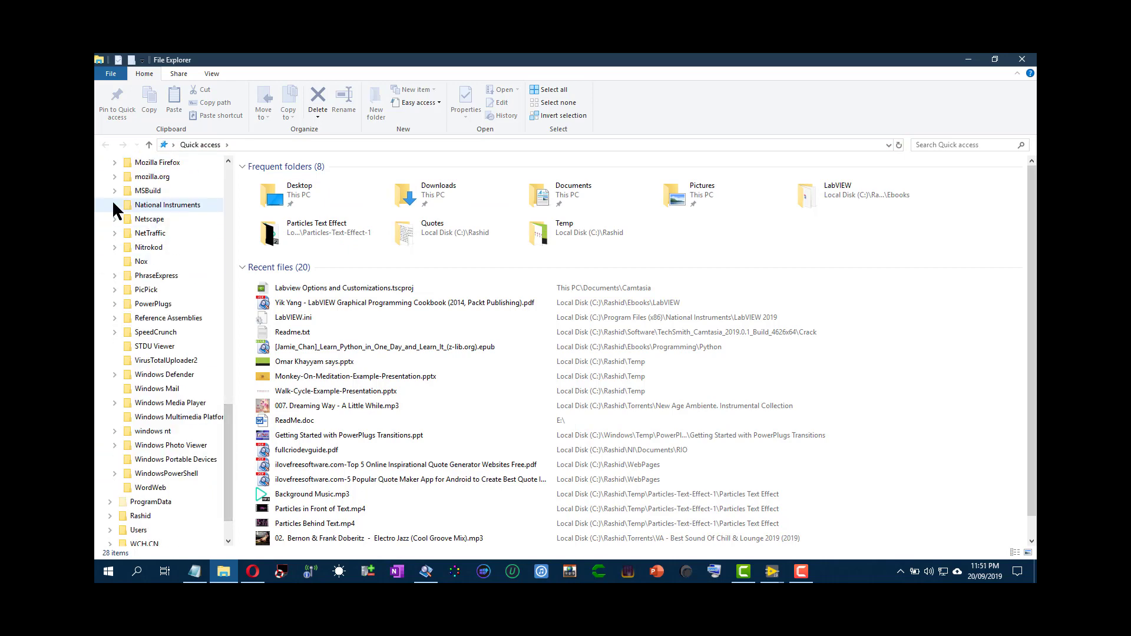
{"action": "left_click", "coordinate": [115, 204]}
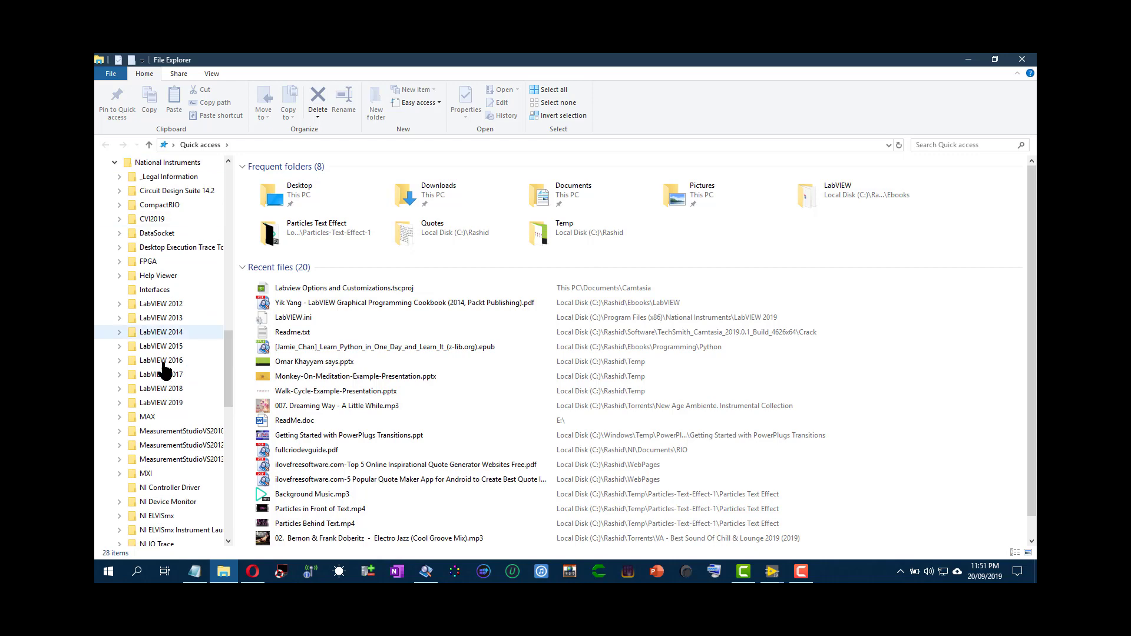
{"action": "left_click", "coordinate": [160, 402]}
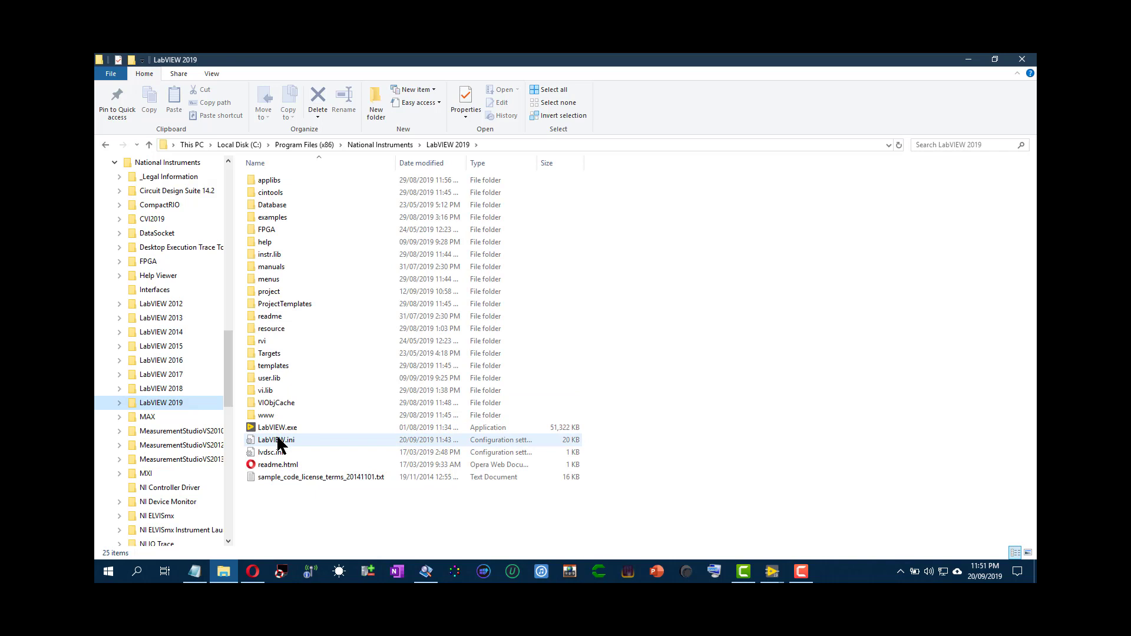
Open LabVIEW.ini in Notepad to read its settings.
{"action": "left_click", "coordinate": [275, 439]}
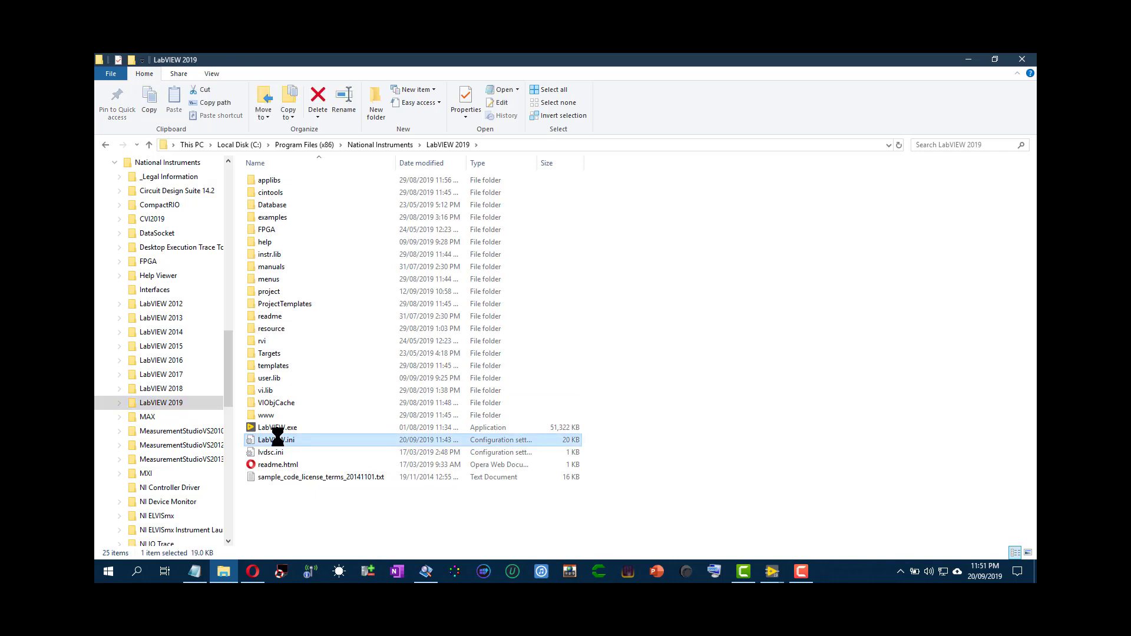
{"action": "double_click", "coordinate": [274, 440]}
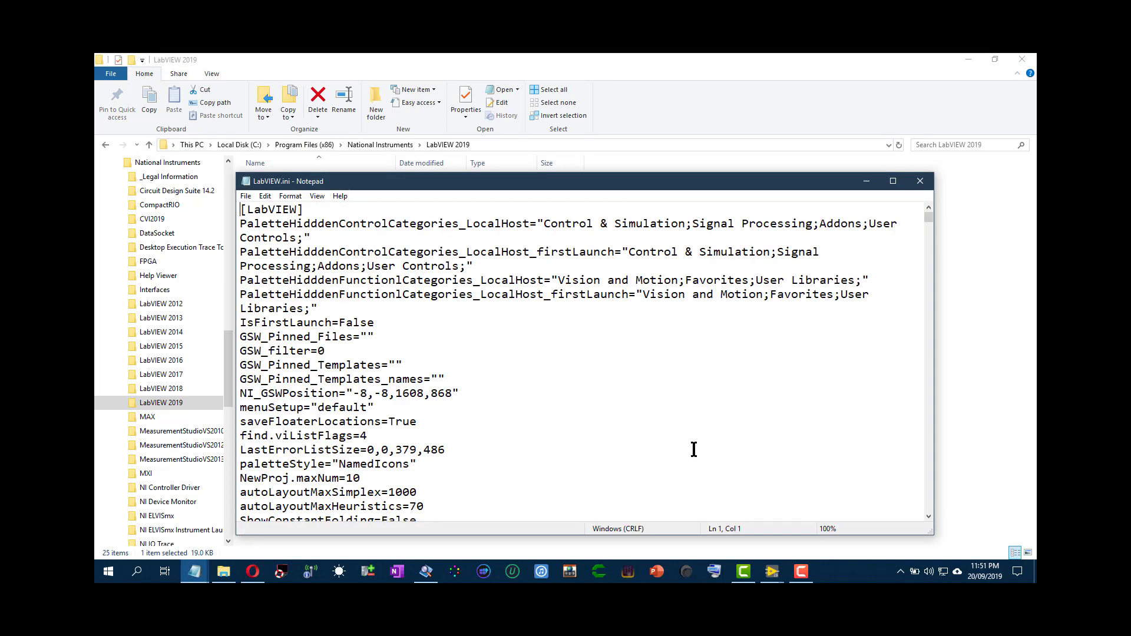
{"action": "mouse_move", "coordinate": [931, 474]}
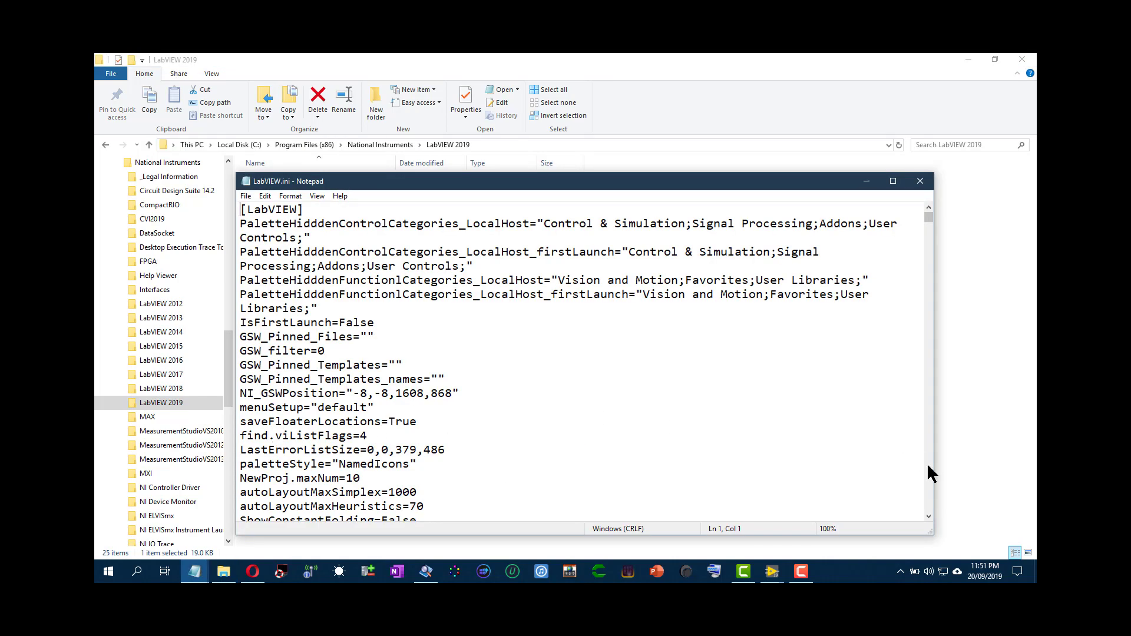